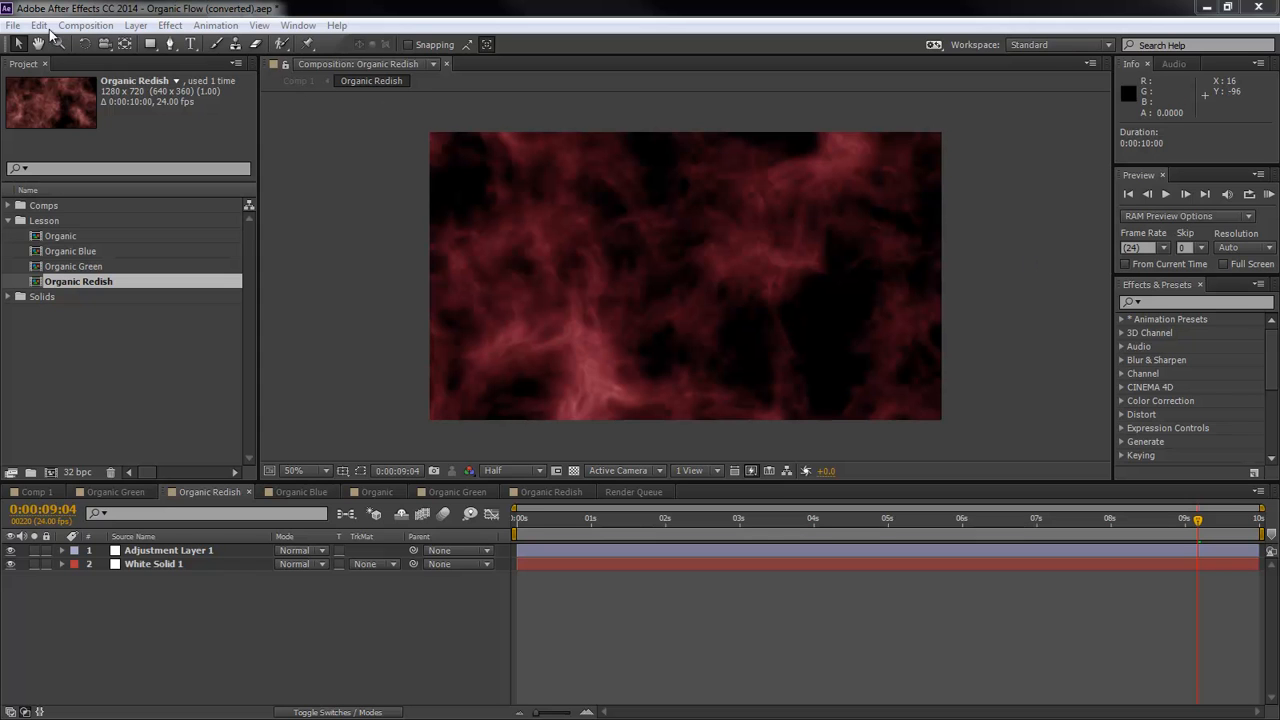
# - Review the output preferences and leave them unchanged
pyautogui.click(40, 24)
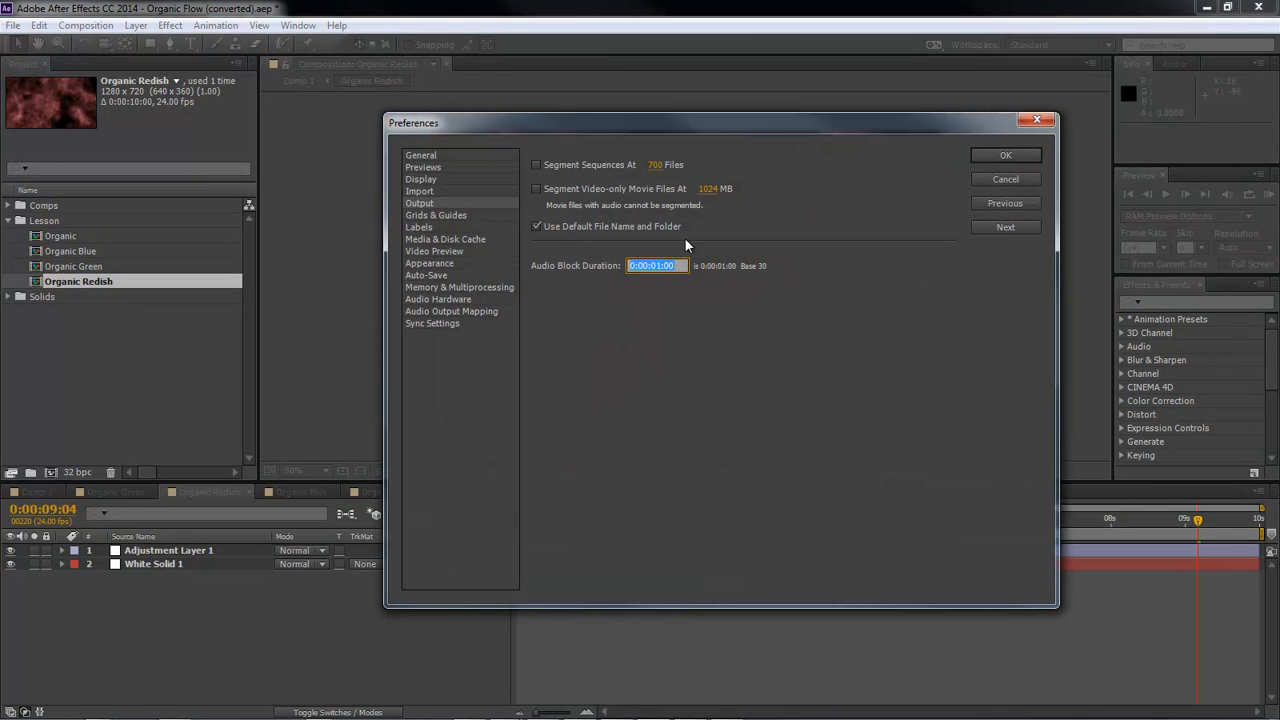
pyautogui.moveTo(928, 198)
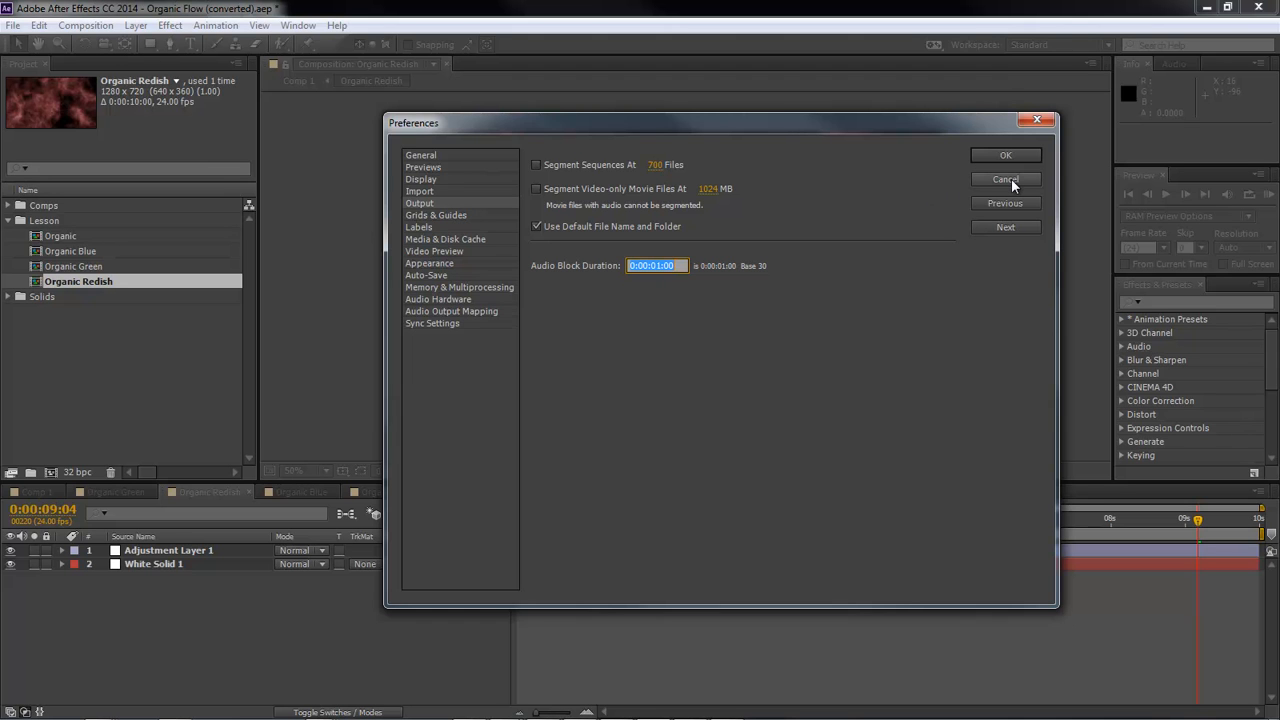
pyautogui.click(1004, 180)
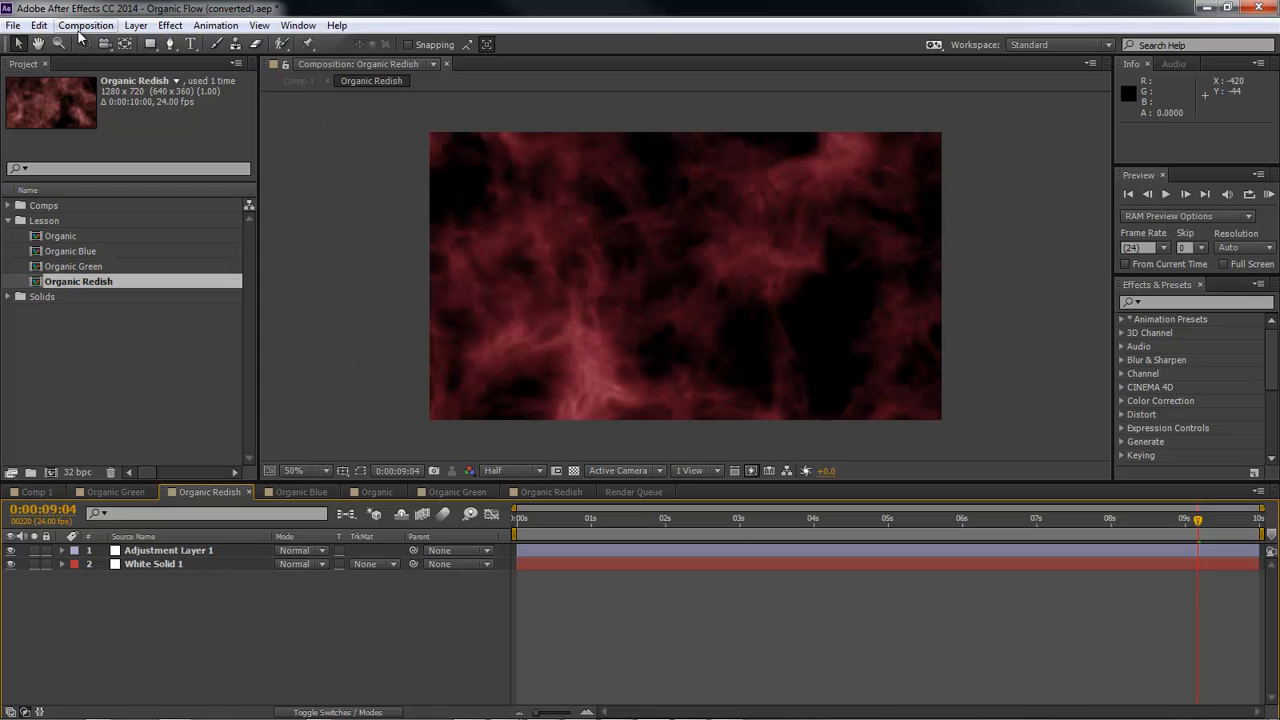
# - Queue Organic Redish for rendering and set its output module format to QuickTime H.264
pyautogui.click(84, 24)
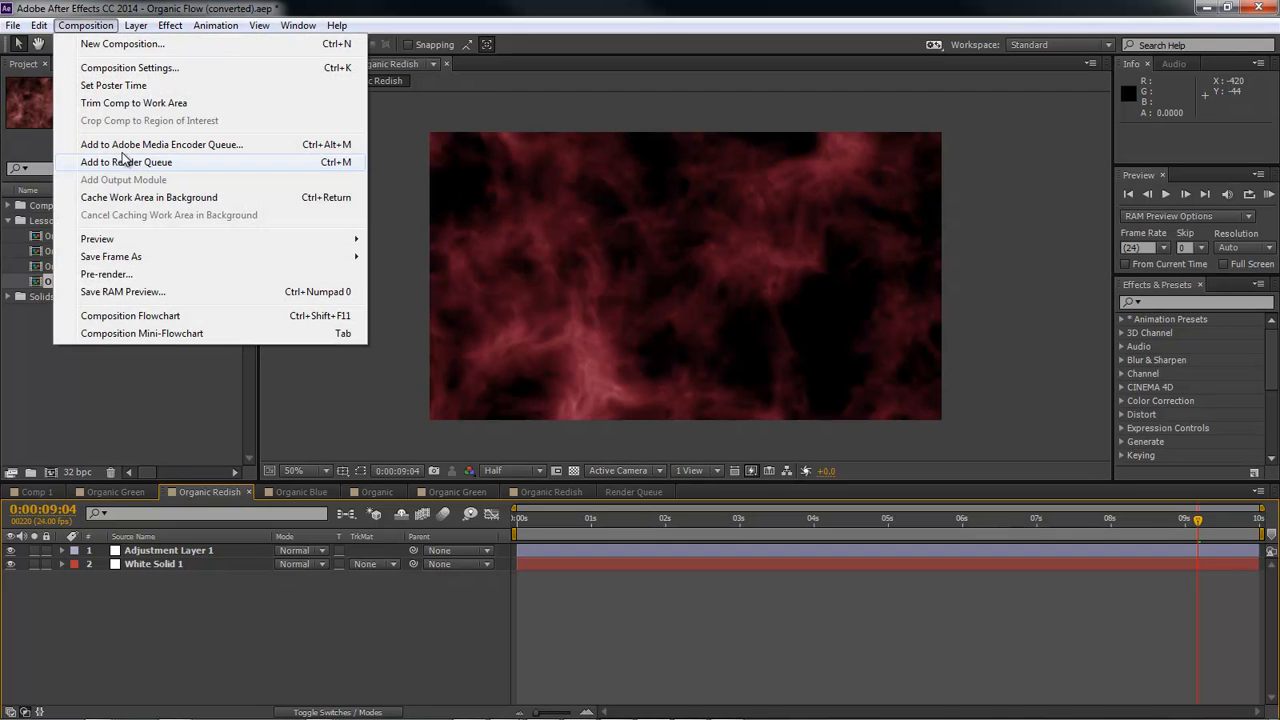
pyautogui.click(126, 162)
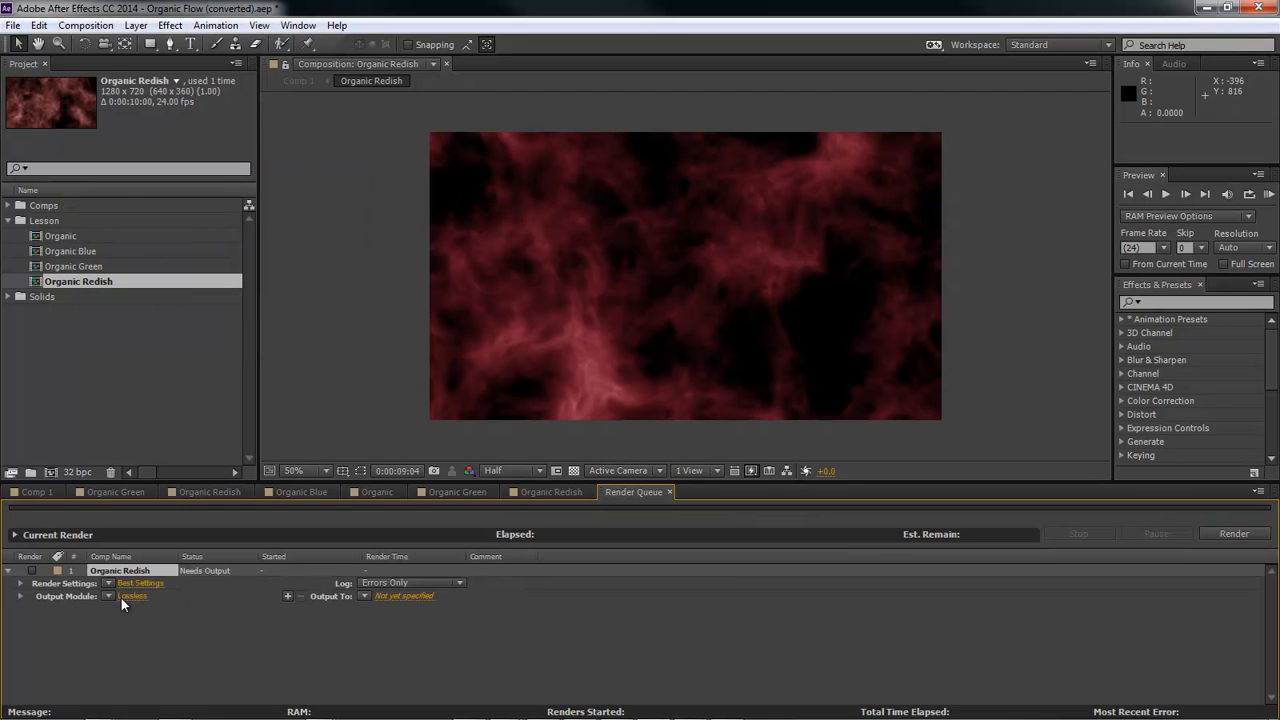
pyautogui.click(132, 596)
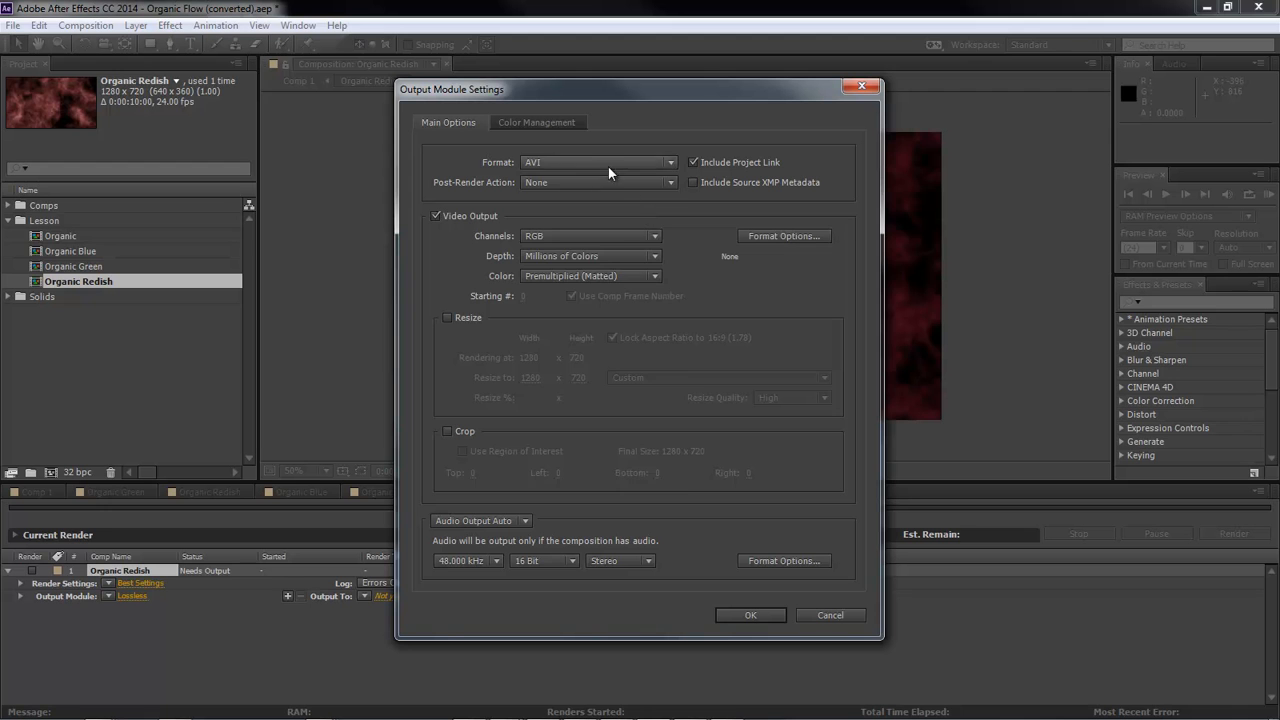
pyautogui.click(598, 162)
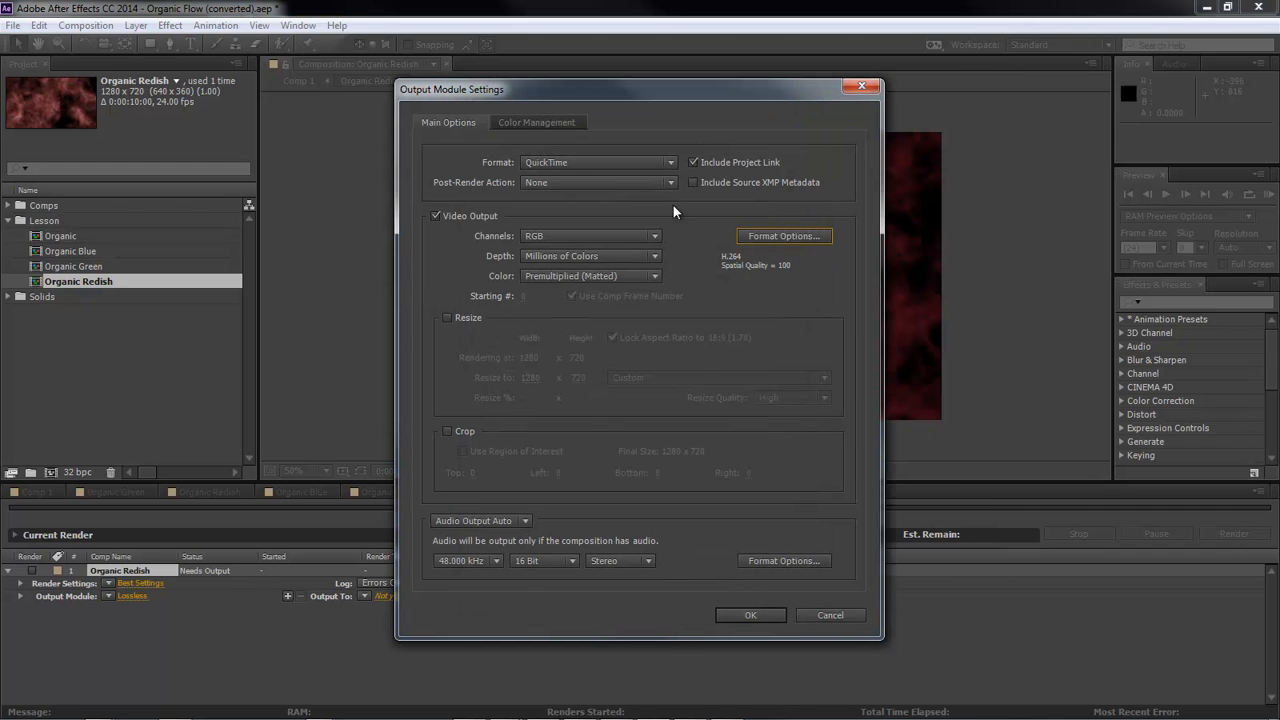
pyautogui.moveTo(728, 596)
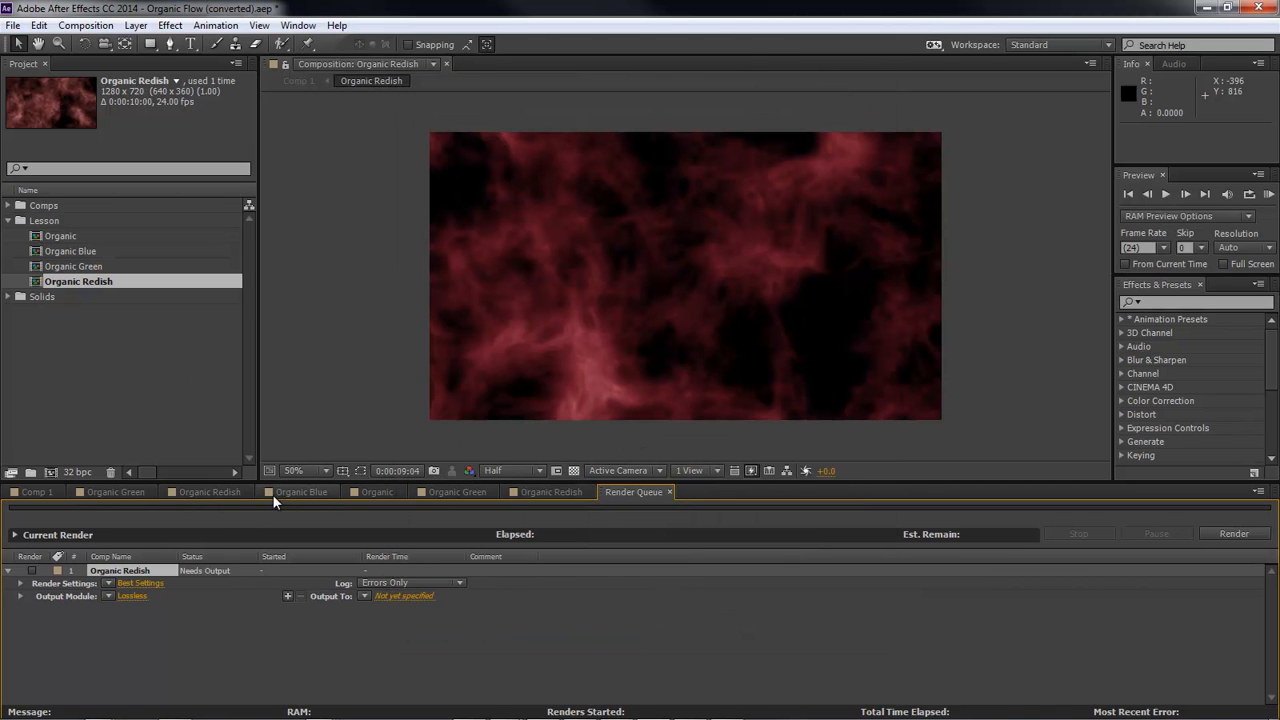
# - Send Organic Redish from its timeline to the Adobe Media Encoder queue via the Composition menu
pyautogui.click(210, 492)
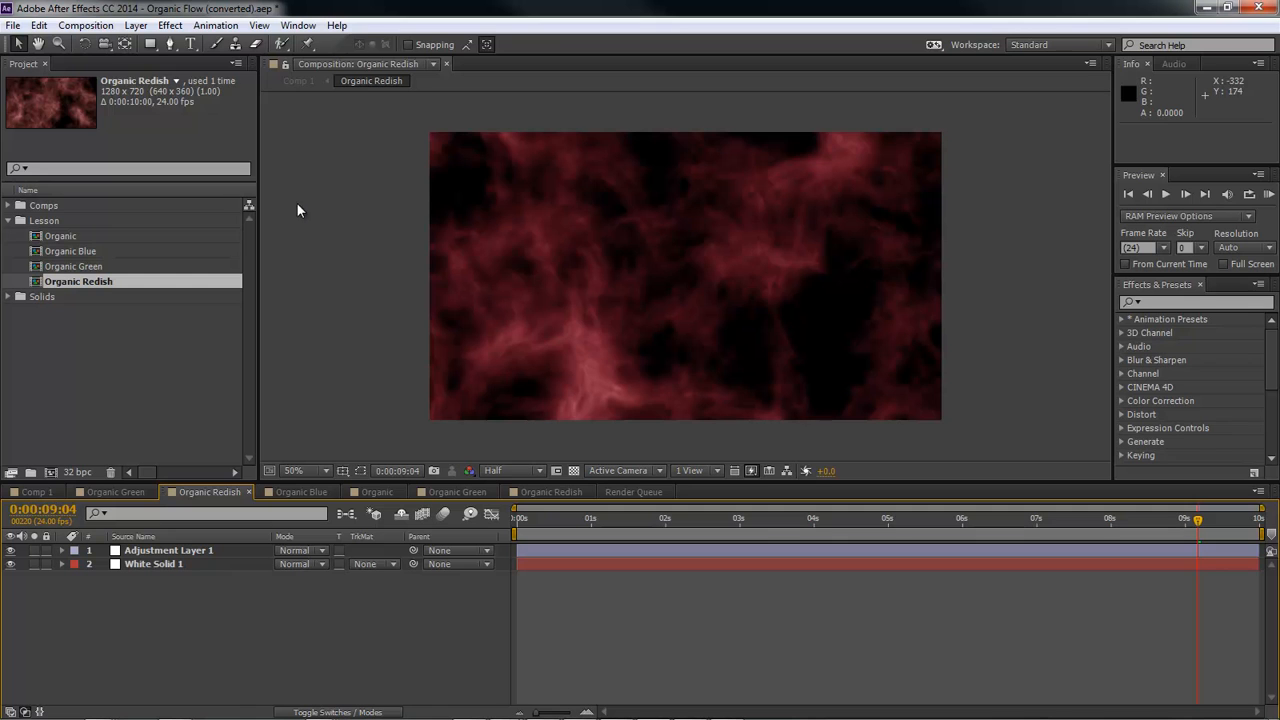
pyautogui.click(84, 24)
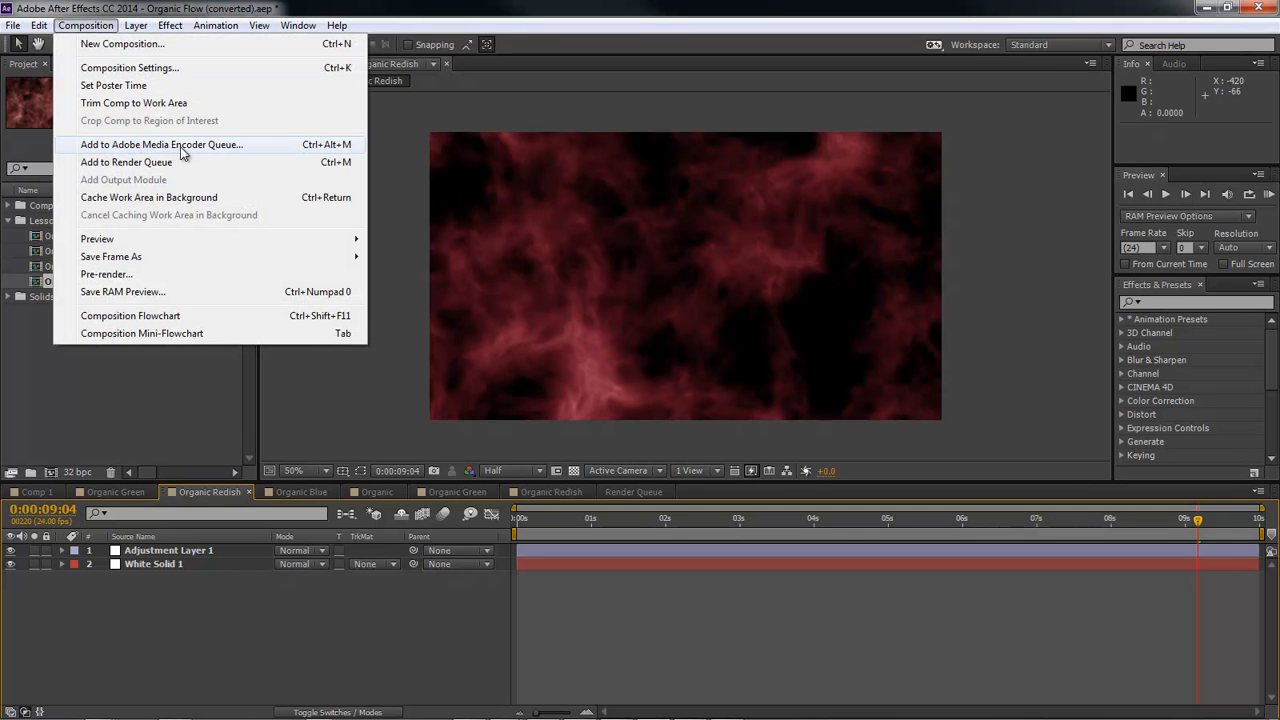
pyautogui.click(376, 250)
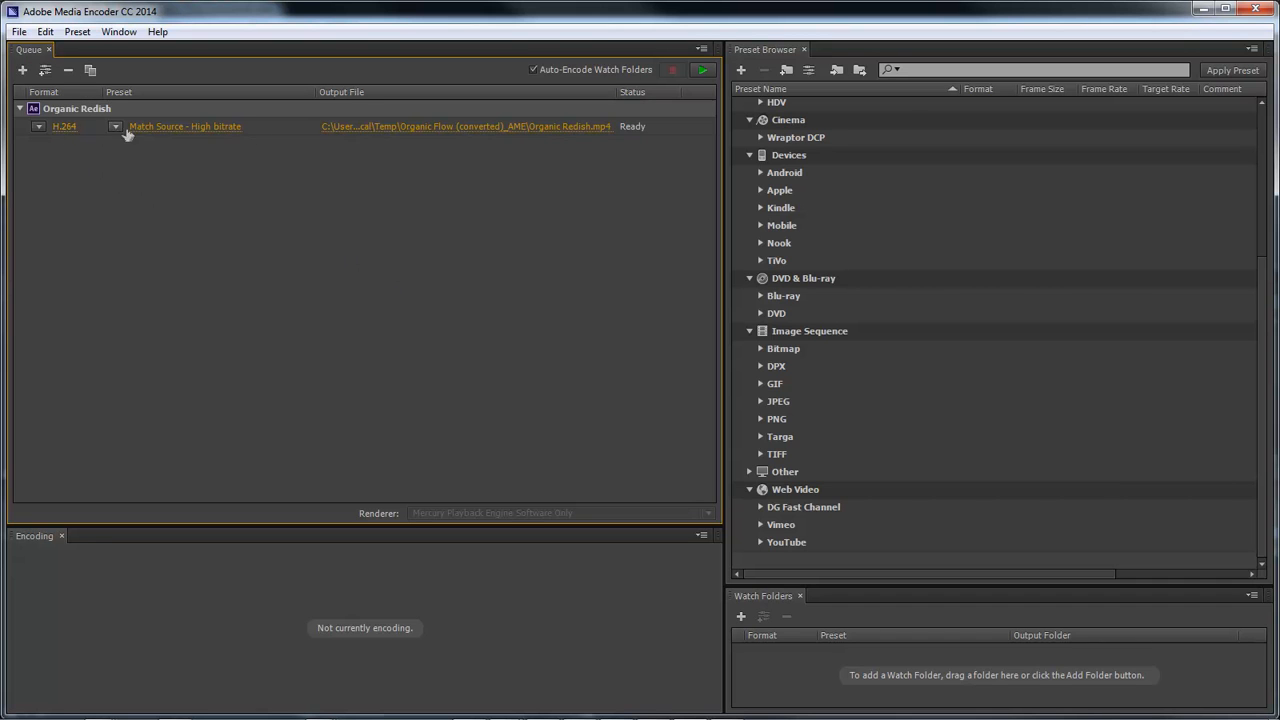
pyautogui.moveTo(304, 236)
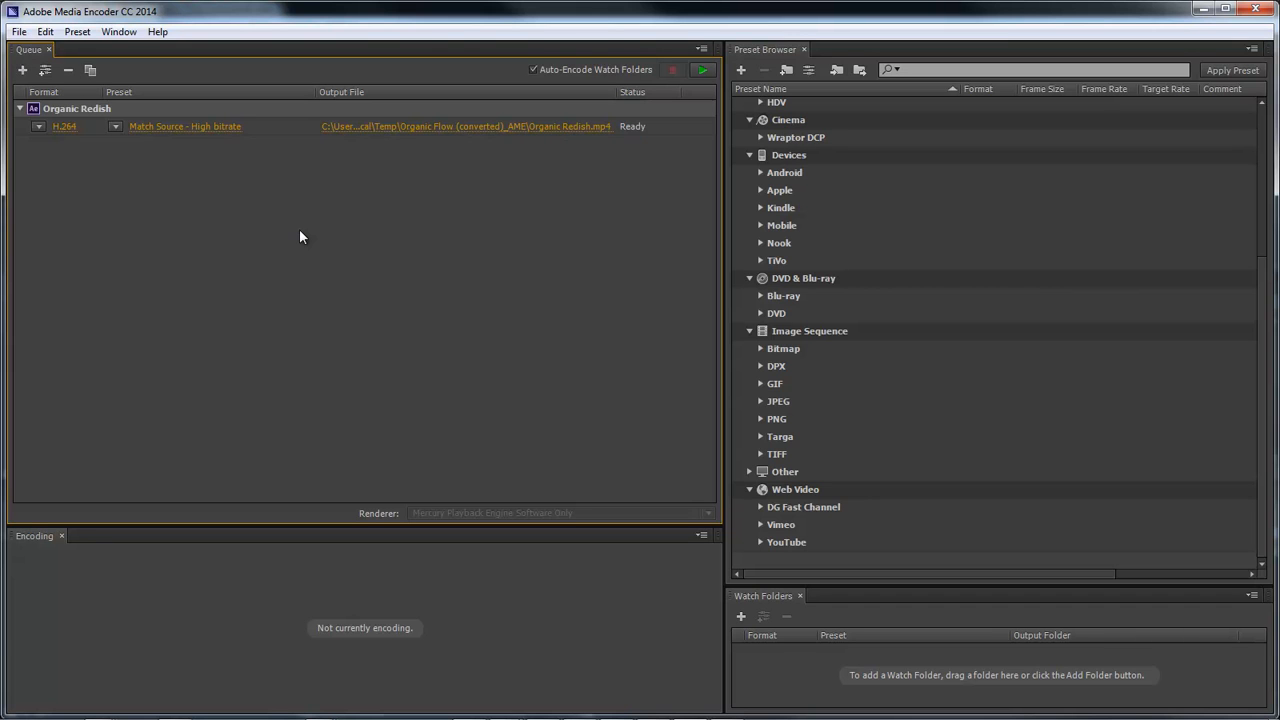
pyautogui.moveTo(112, 166)
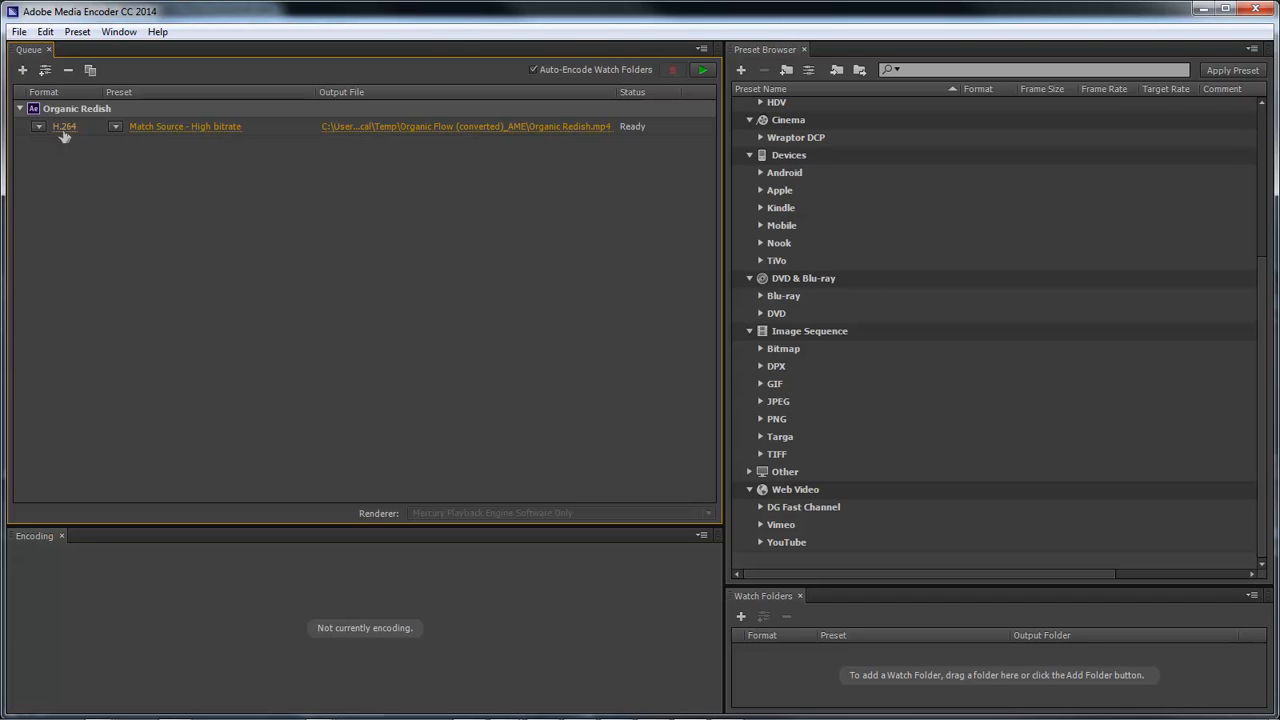
pyautogui.moveTo(64, 130)
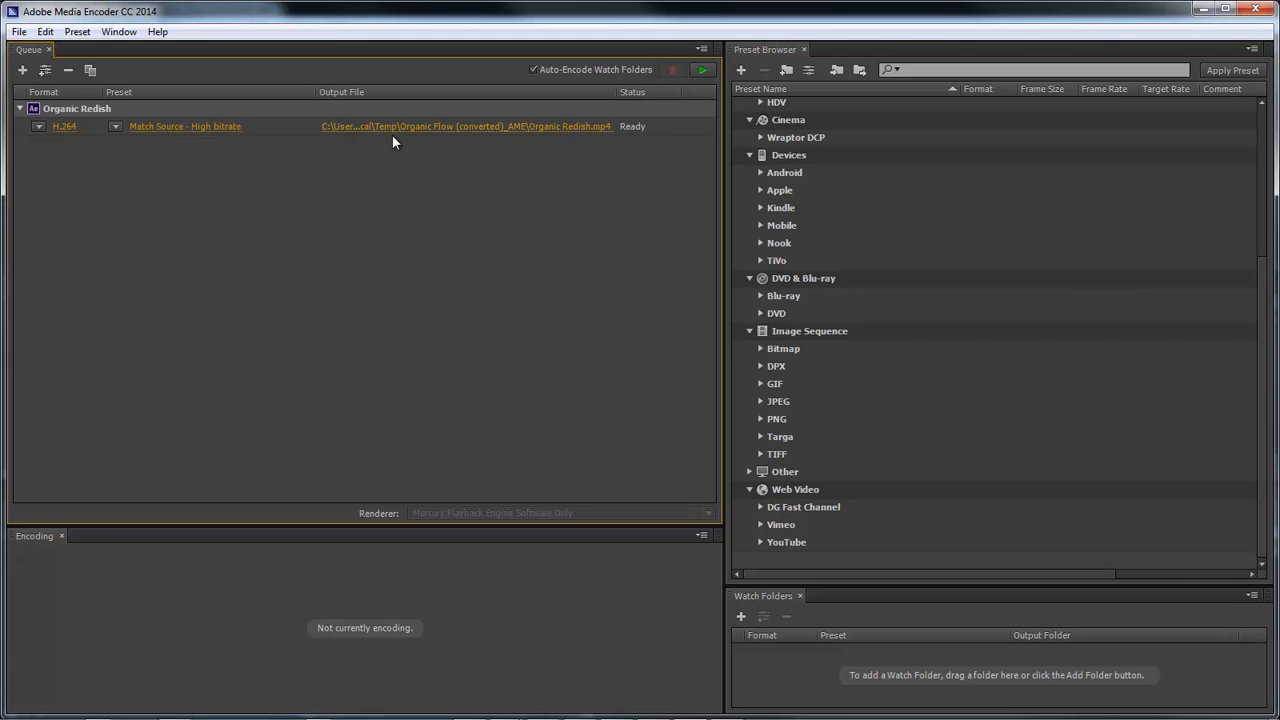
# - Save Organic Redish.mp4 to Projects (E:) > Adobe > After Effects > 2014 > 1 - Media Encoder
pyautogui.click(464, 126)
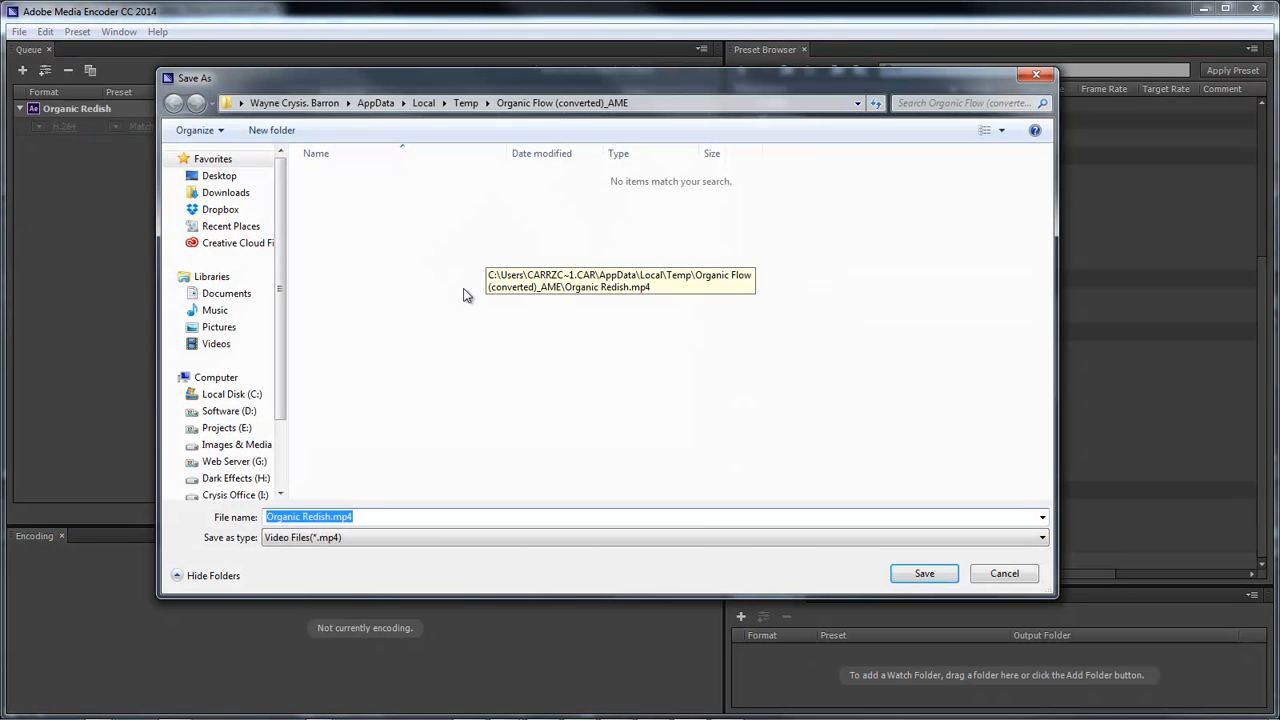
pyautogui.click(228, 428)
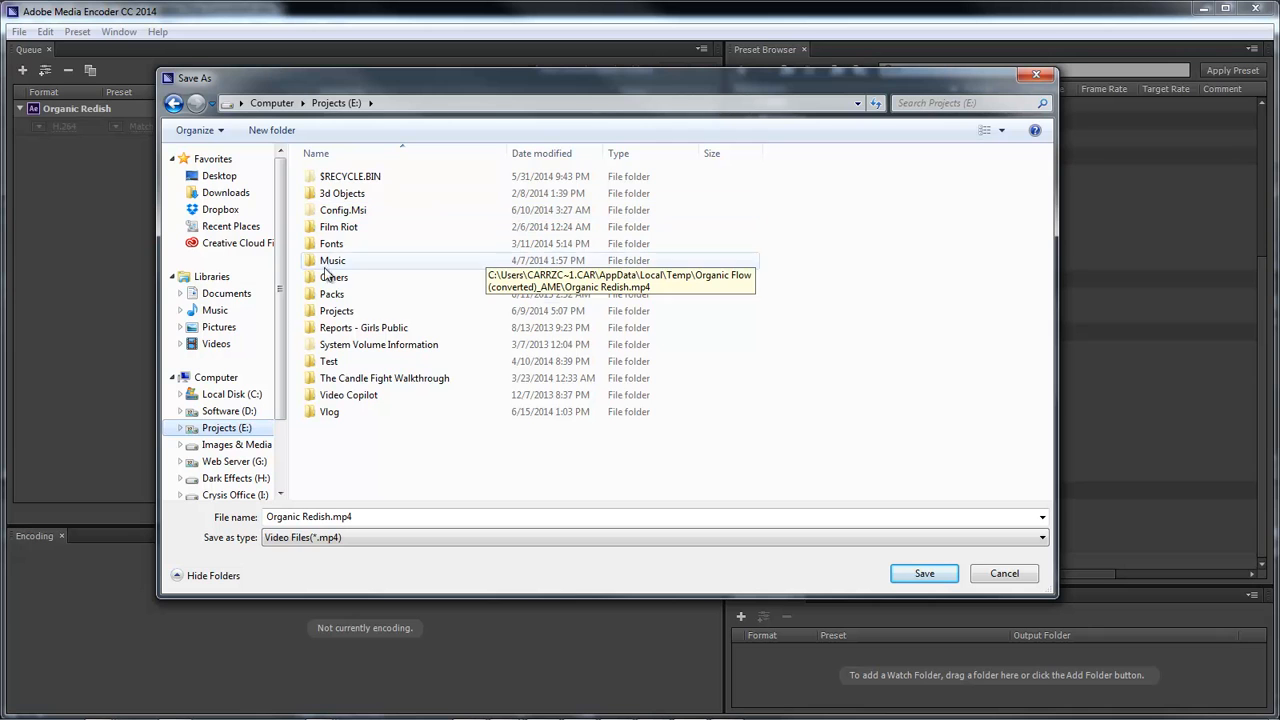
pyautogui.doubleClick(336, 310)
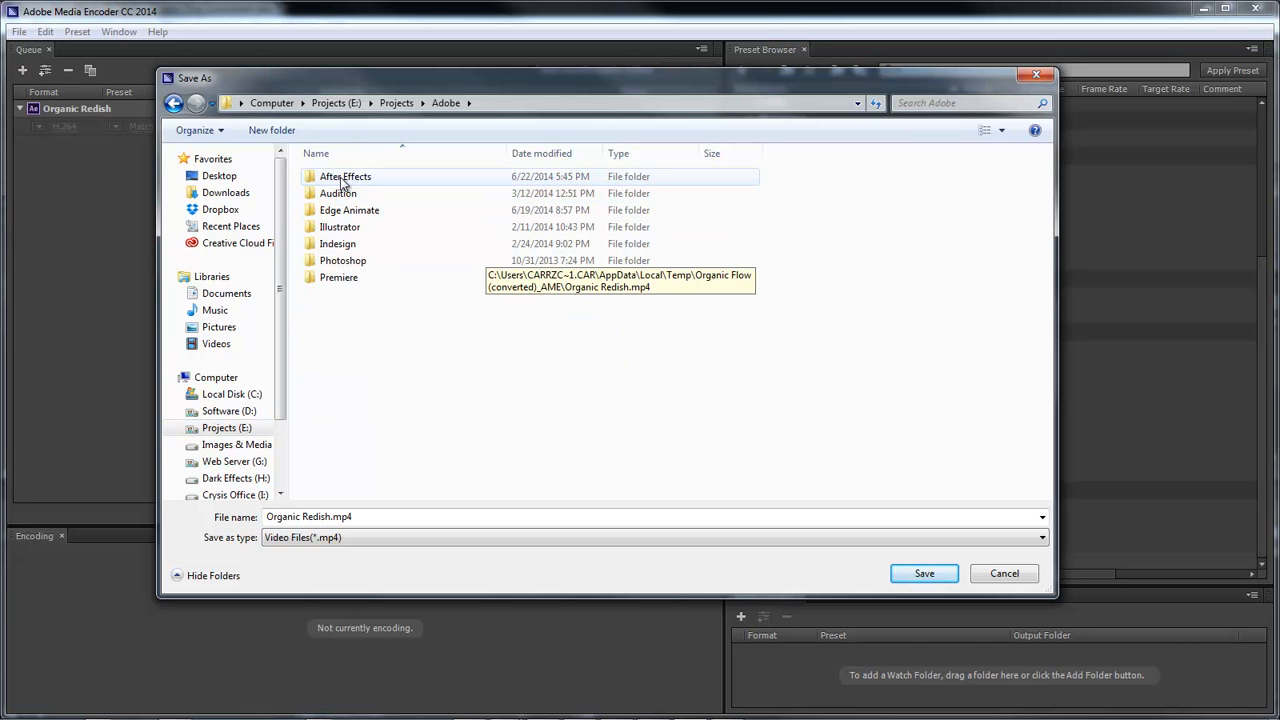
pyautogui.doubleClick(344, 176)
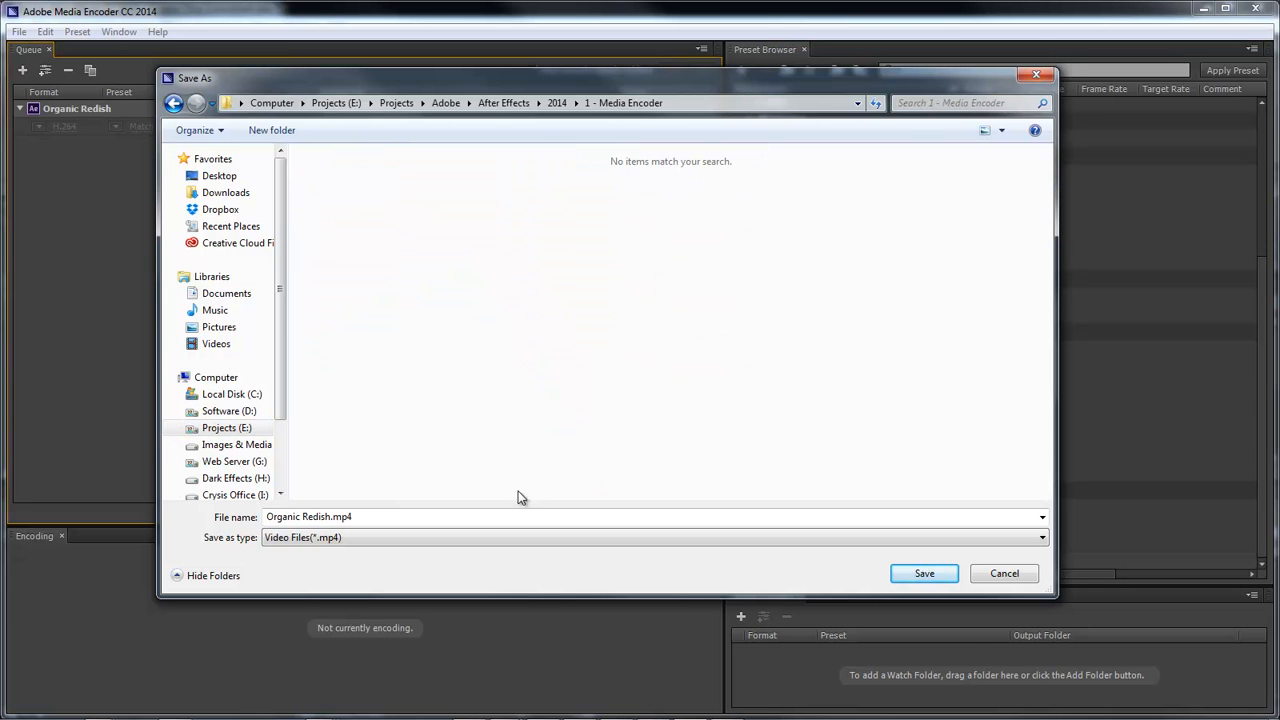
pyautogui.click(924, 572)
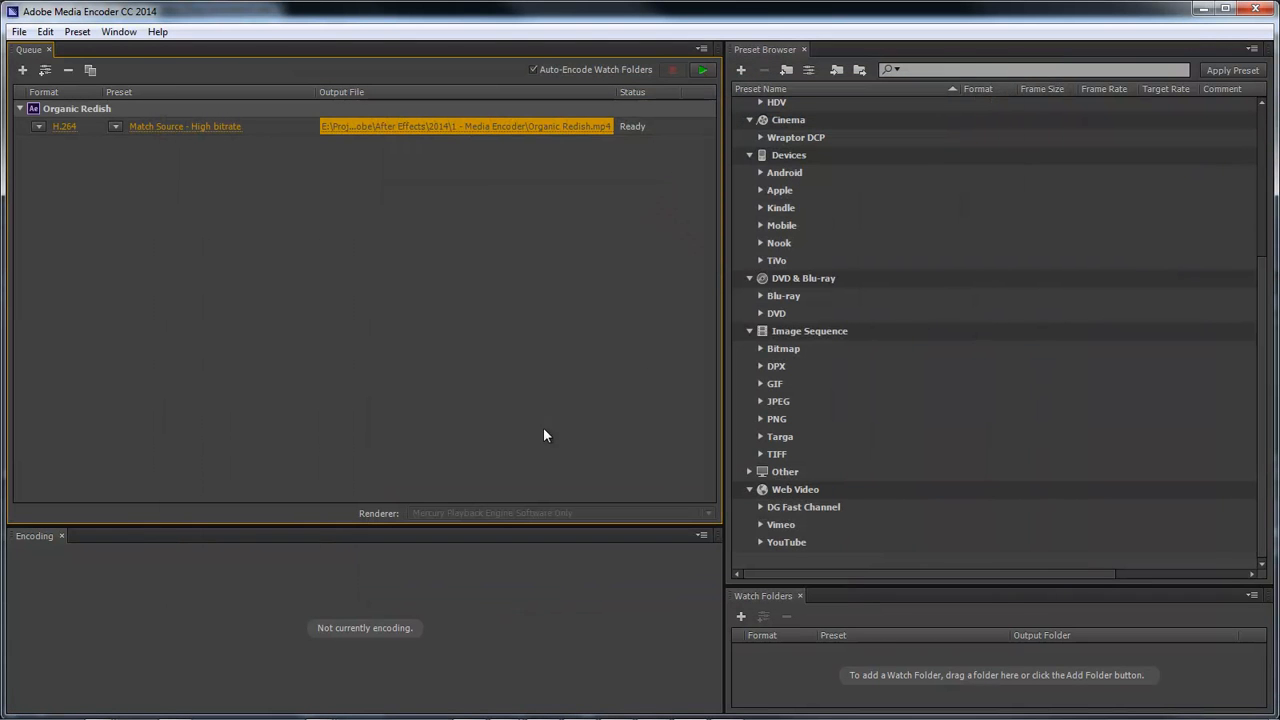
pyautogui.moveTo(310, 220)
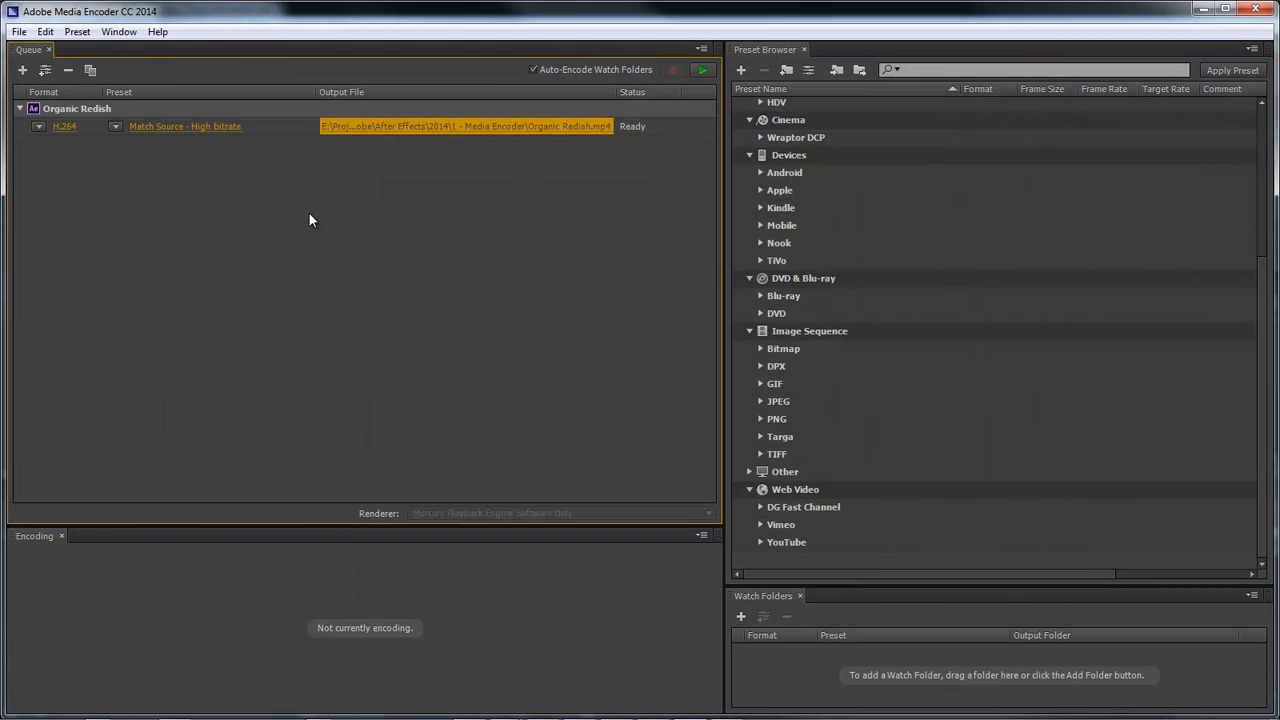
pyautogui.moveTo(160, 136)
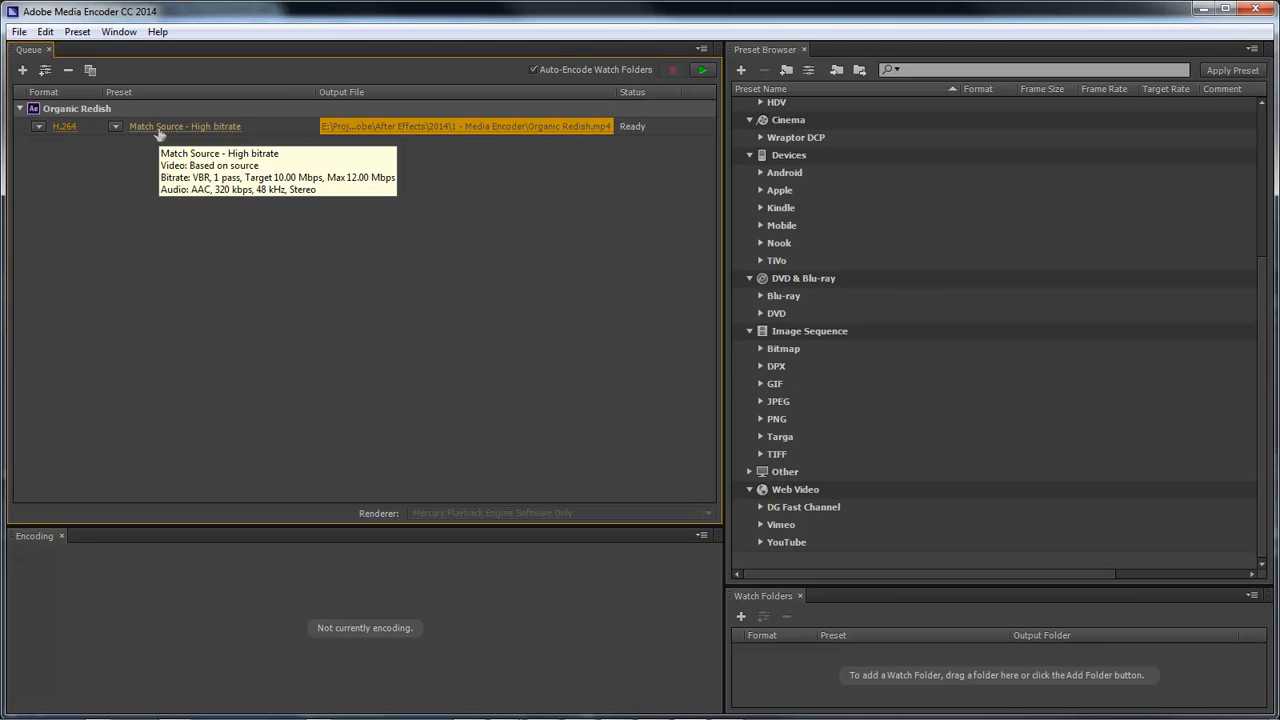
# - Check the source and output previews, then confirm H.264 Match Source - High bitrate unchanged
pyautogui.click(702, 68)
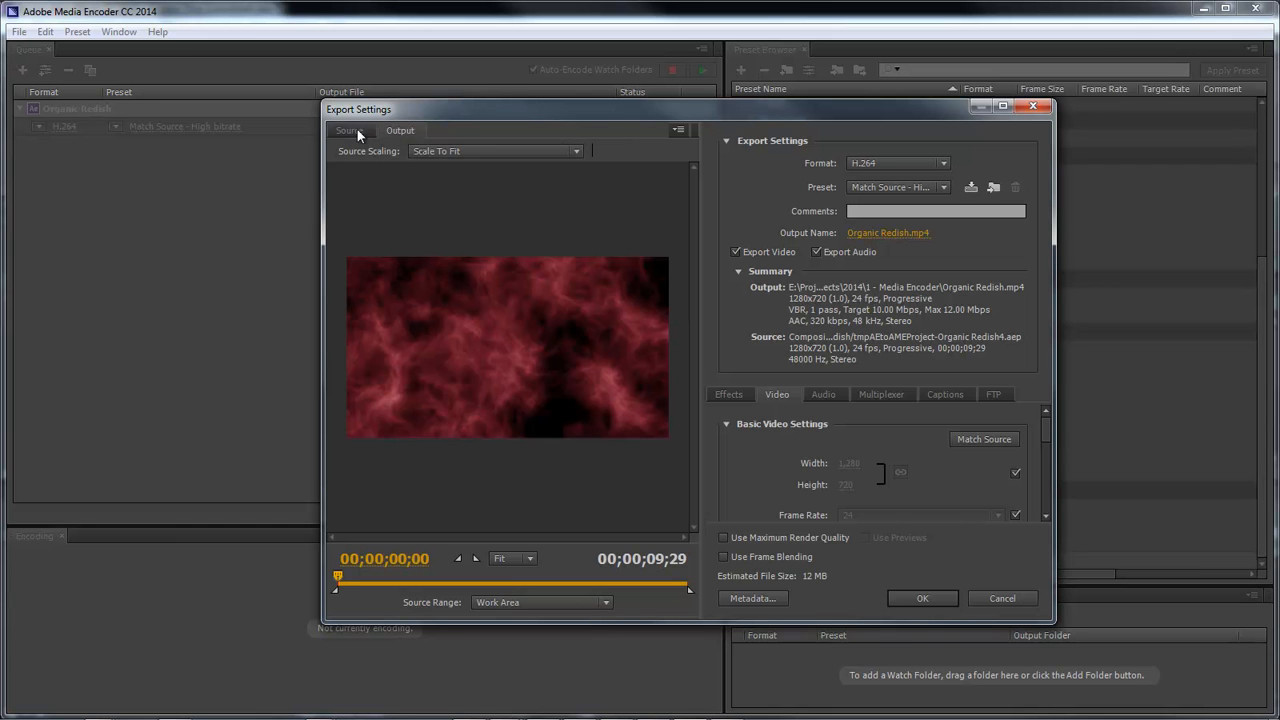
pyautogui.click(348, 152)
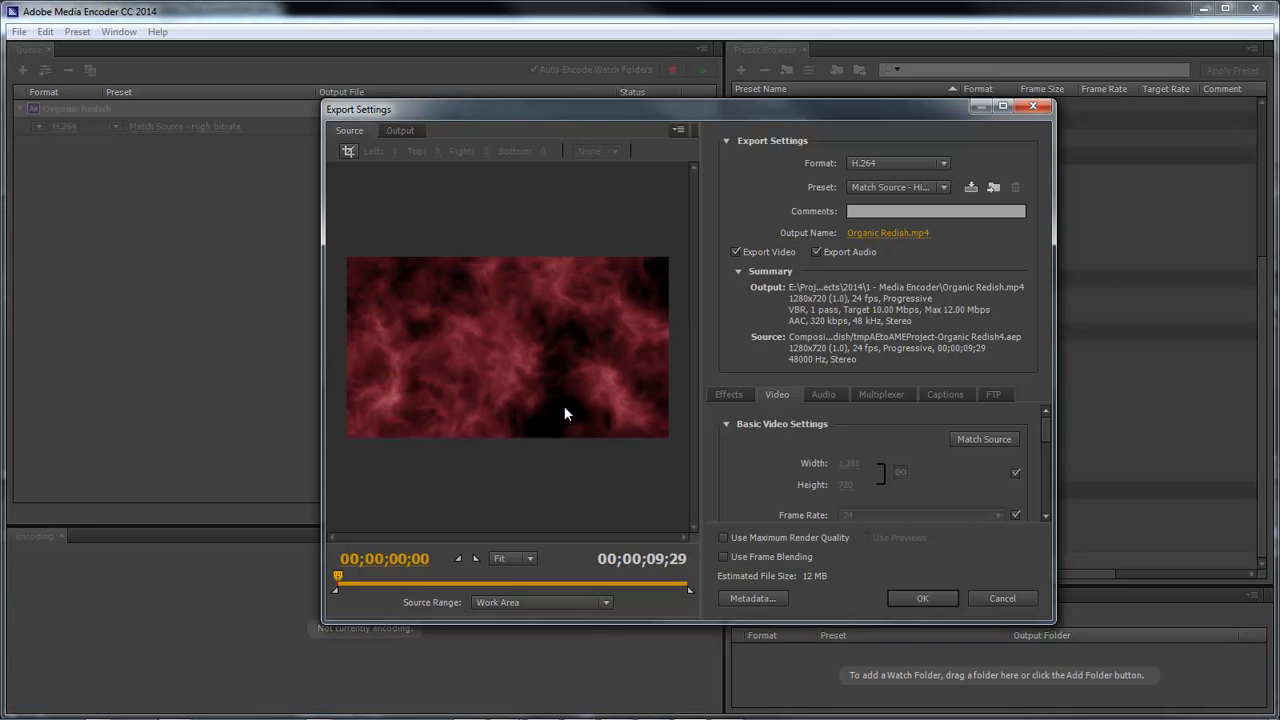
pyautogui.click(400, 130)
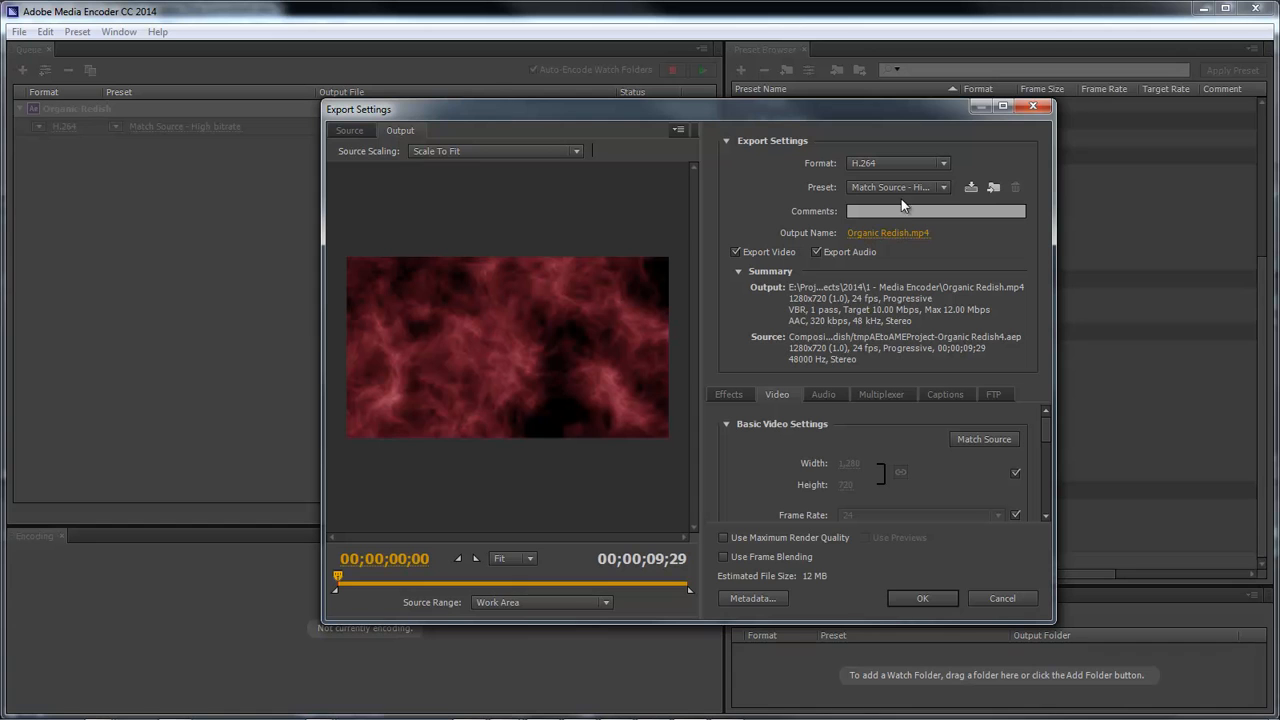
pyautogui.moveTo(890, 164)
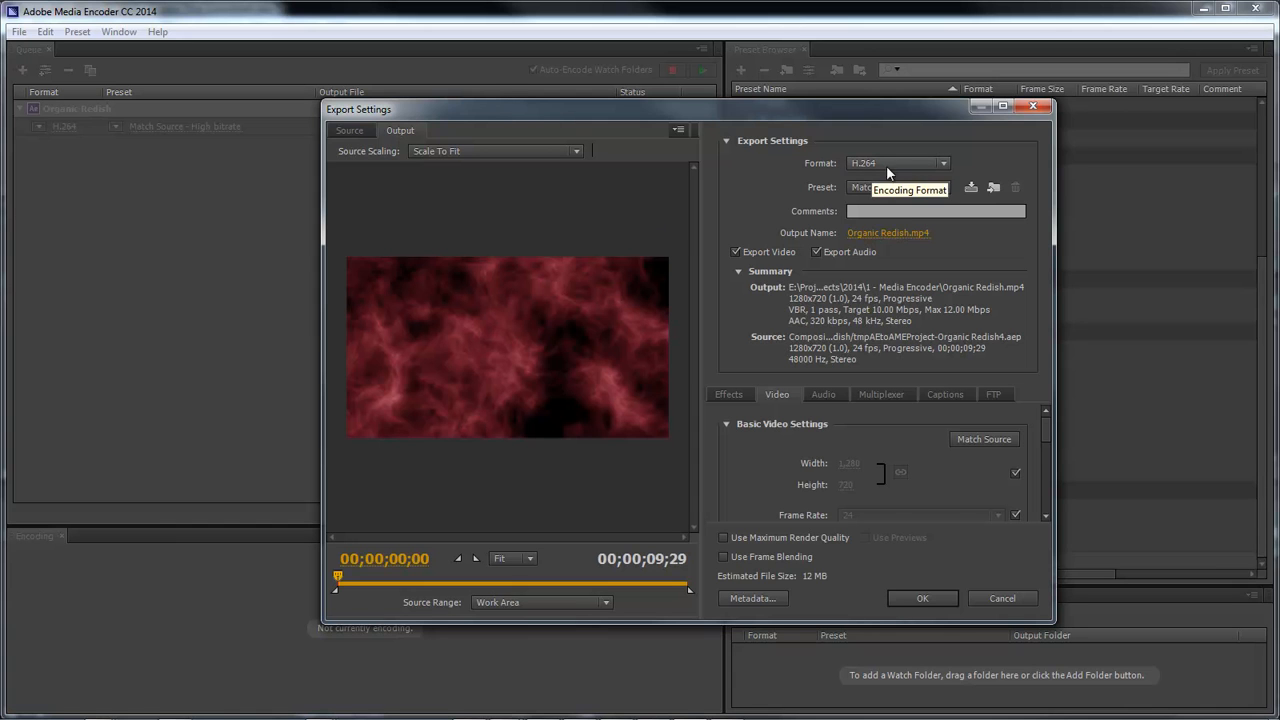
pyautogui.moveTo(890, 188)
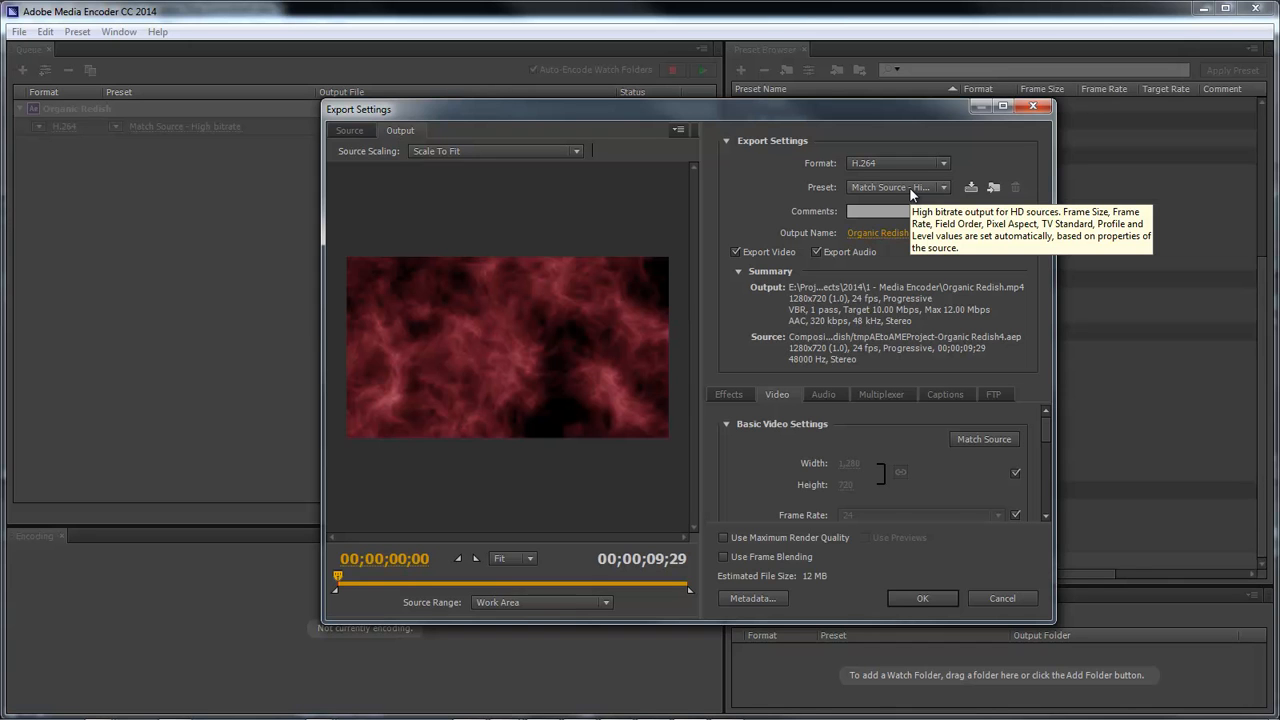
pyautogui.moveTo(856, 398)
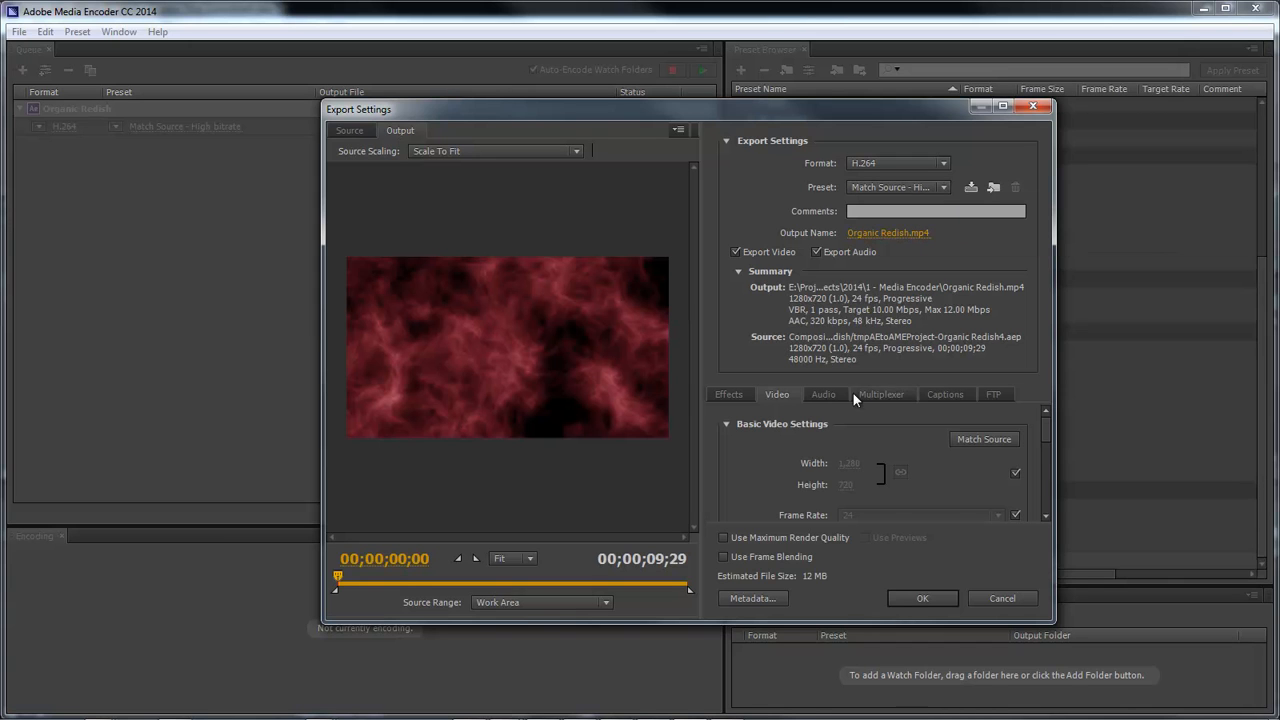
pyautogui.moveTo(748, 414)
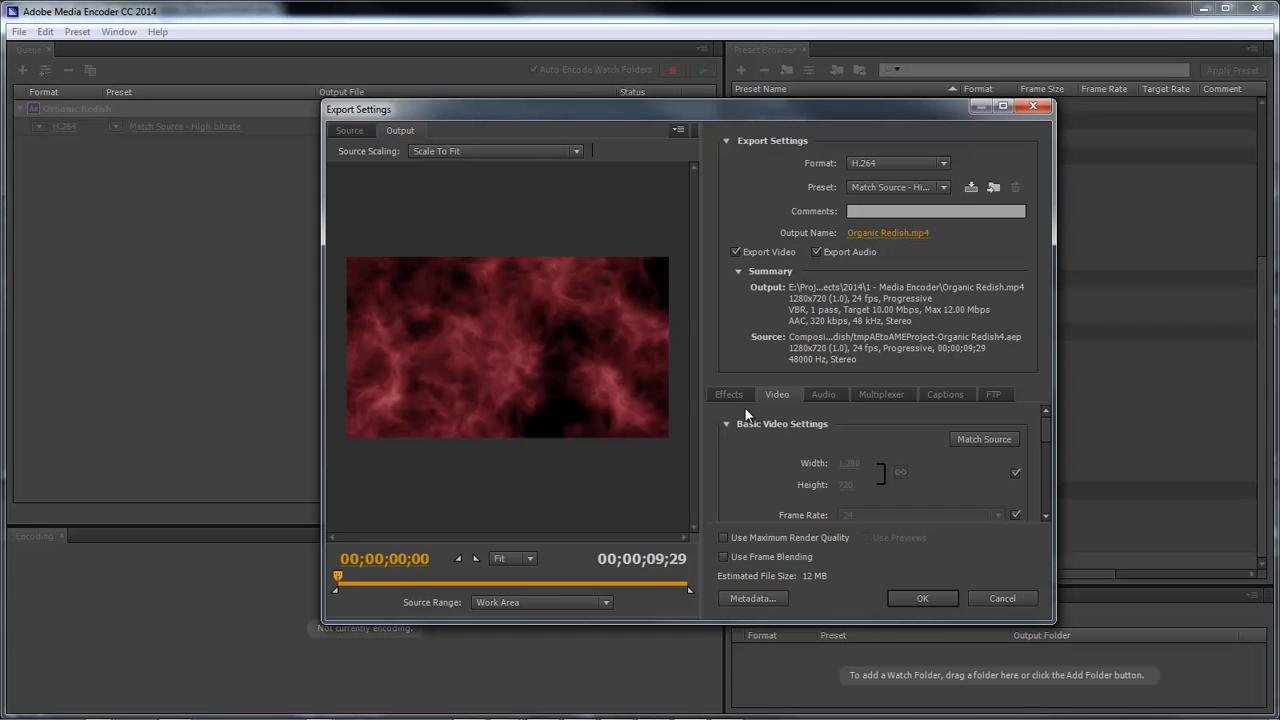
pyautogui.moveTo(902, 402)
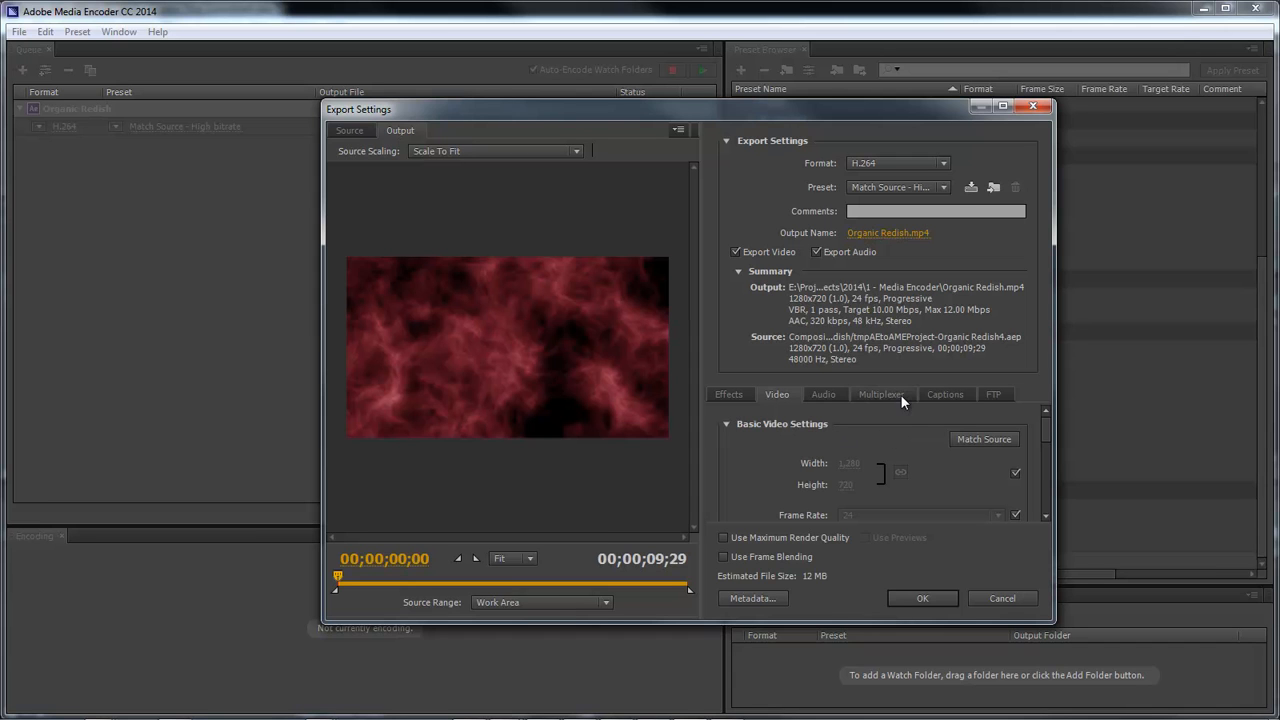
pyautogui.moveTo(942, 418)
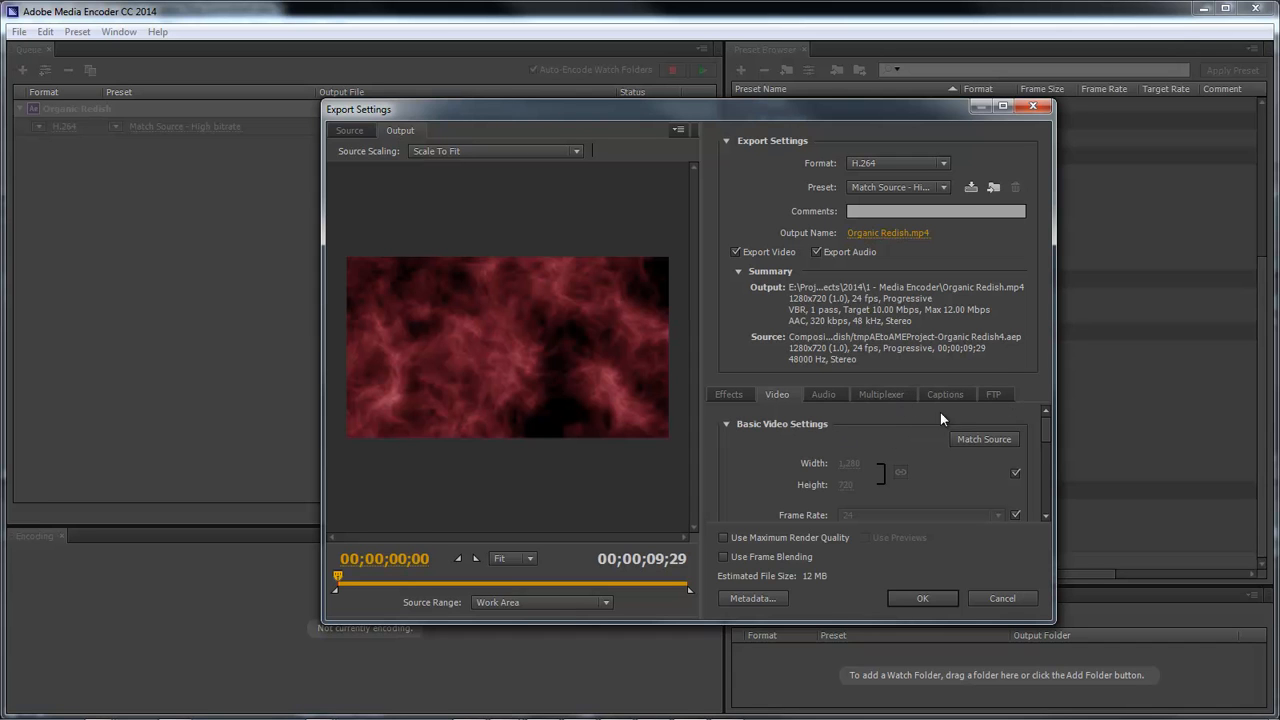
pyautogui.scroll(-3)
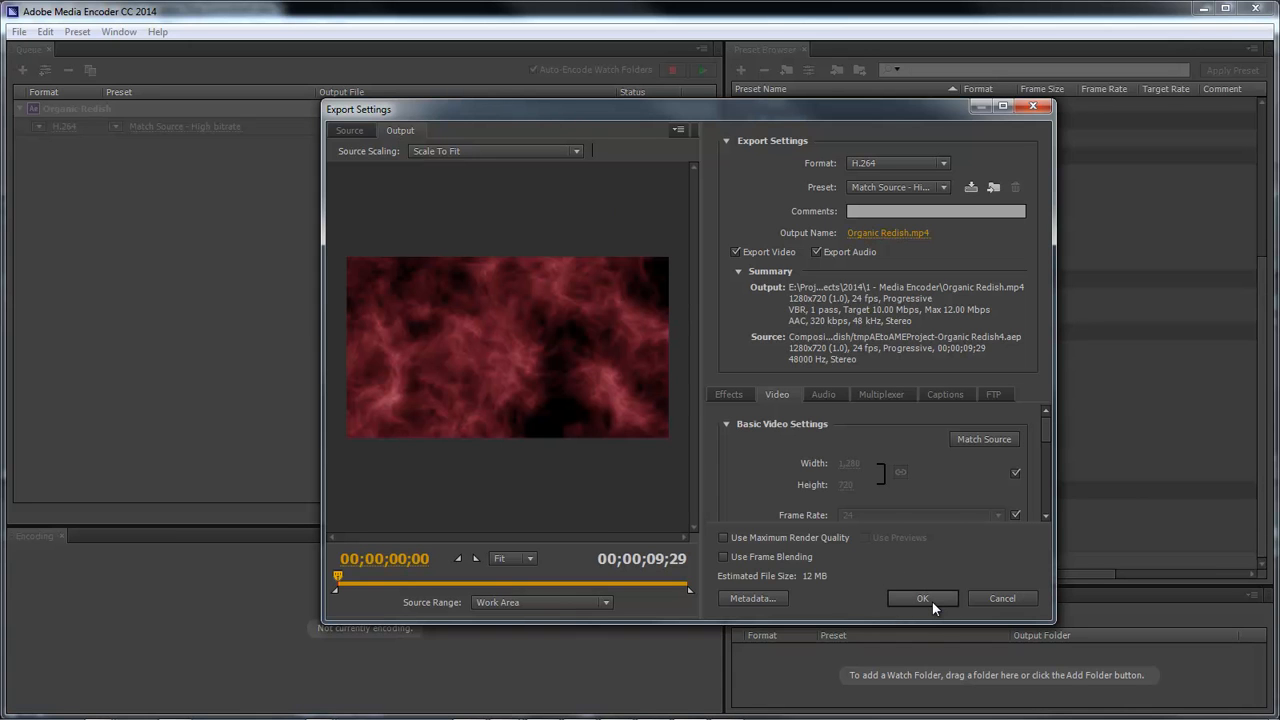
pyautogui.click(920, 598)
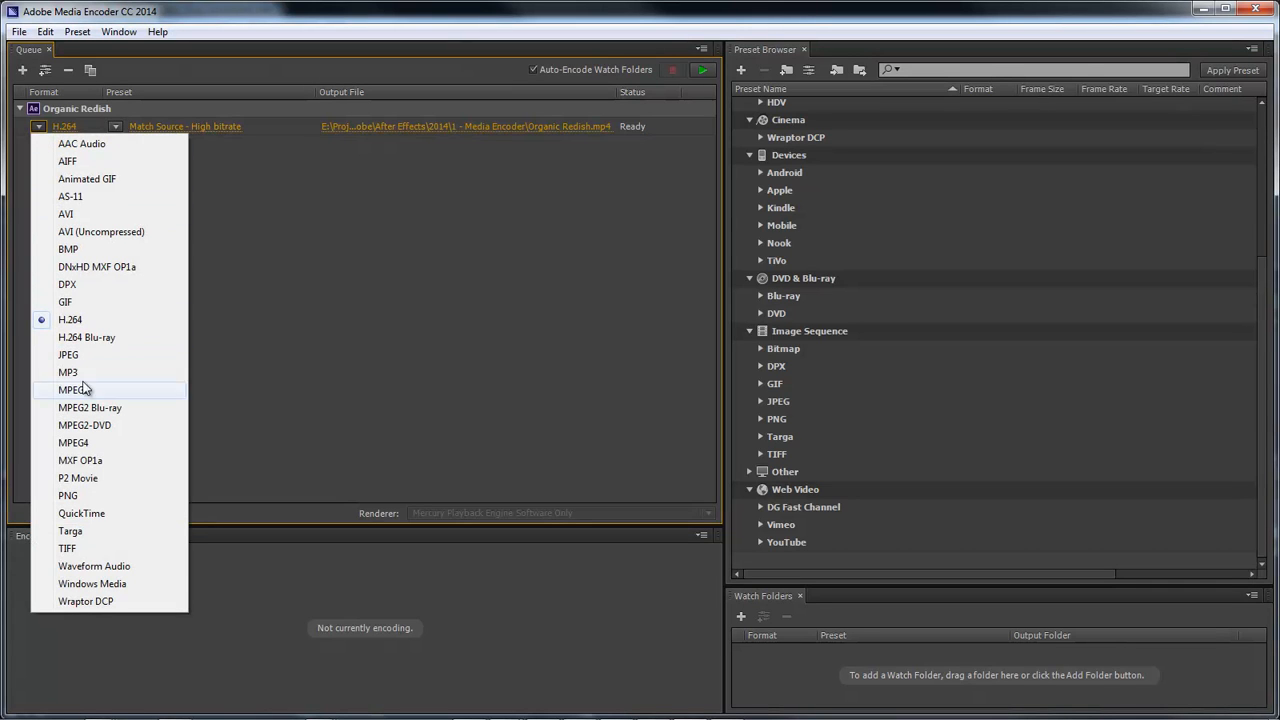
pyautogui.moveTo(110, 196)
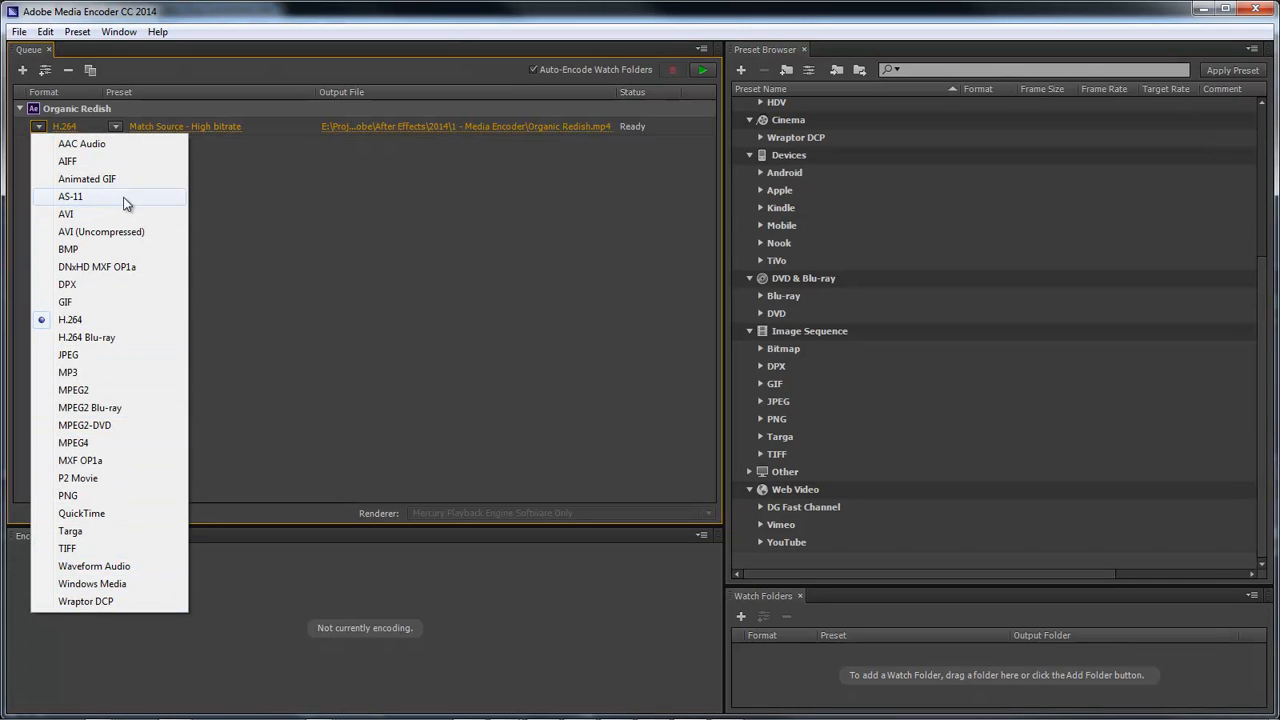
pyautogui.moveTo(136, 302)
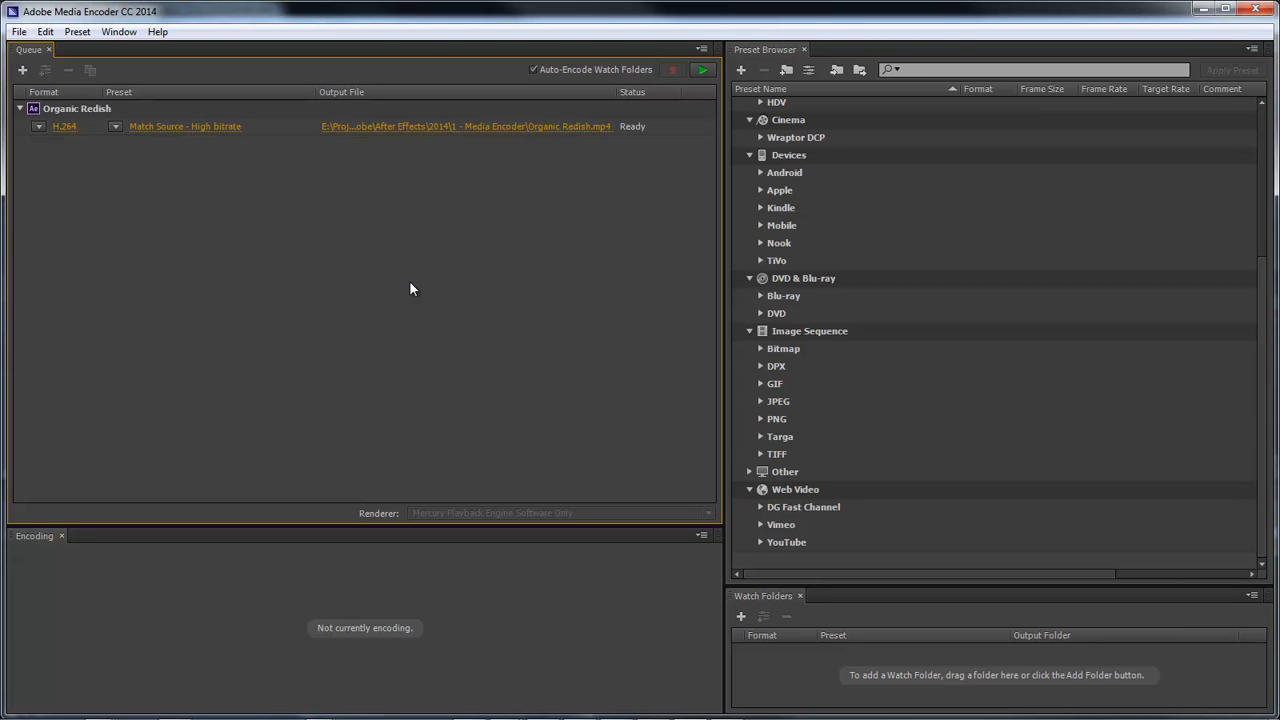
pyautogui.moveTo(452, 280)
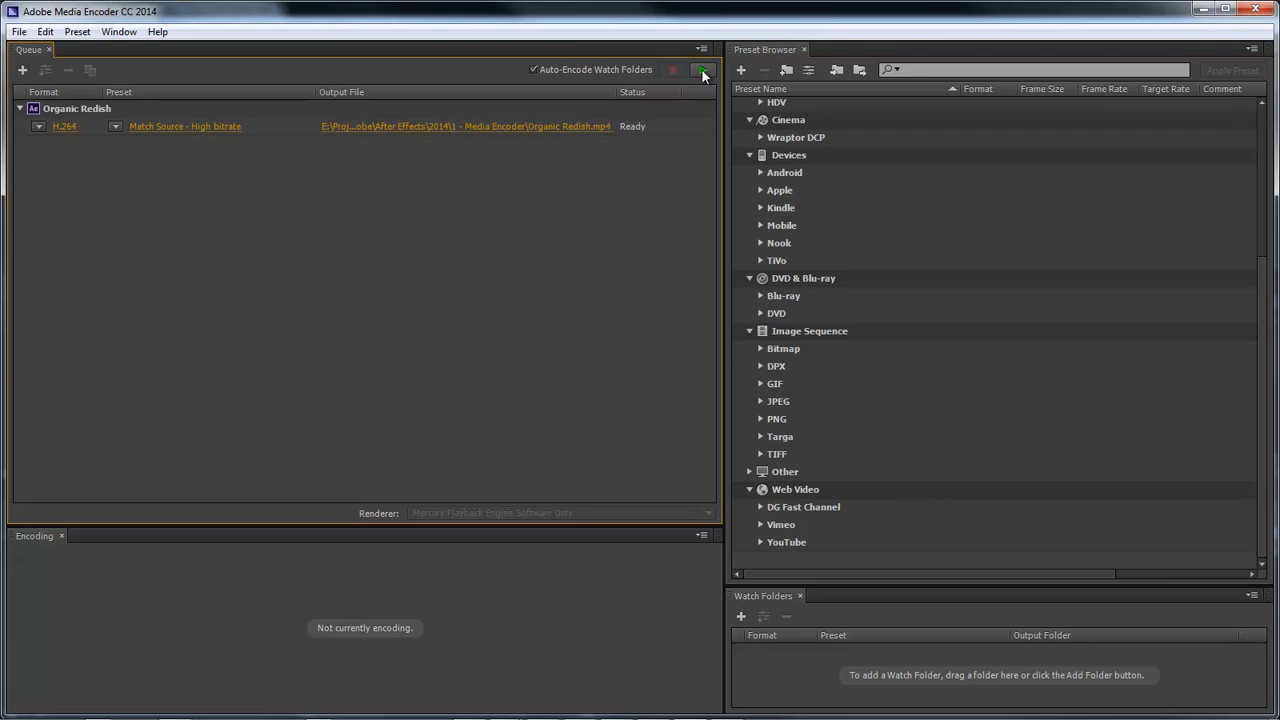
pyautogui.moveTo(704, 70)
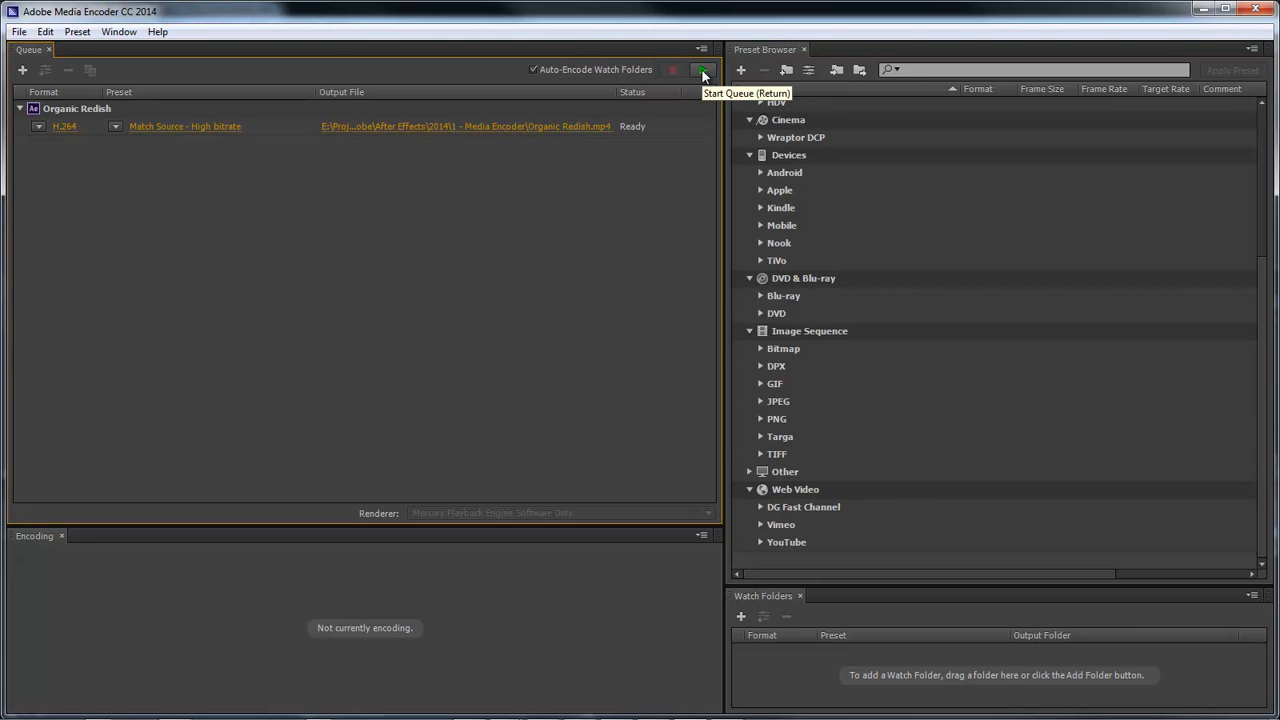
# - Start the queue so Organic Redish.mp4 encodes to H.264
pyautogui.click(700, 68)
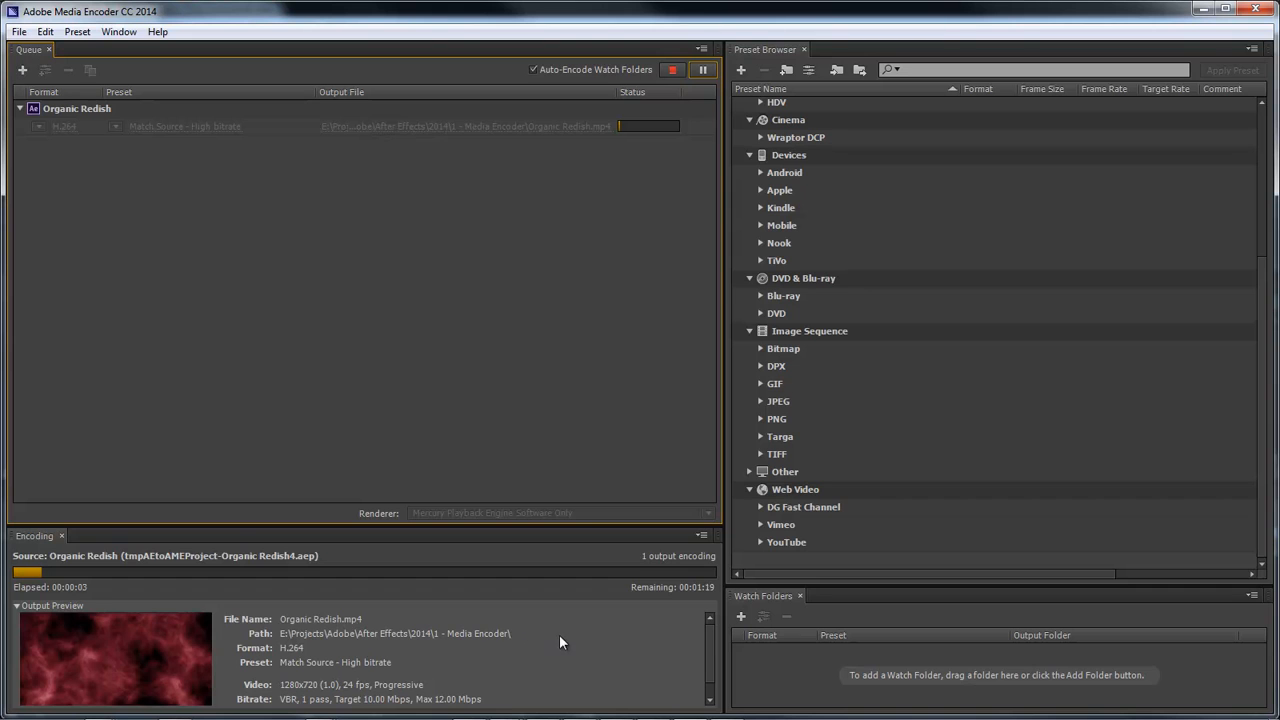
pyautogui.moveTo(108, 670)
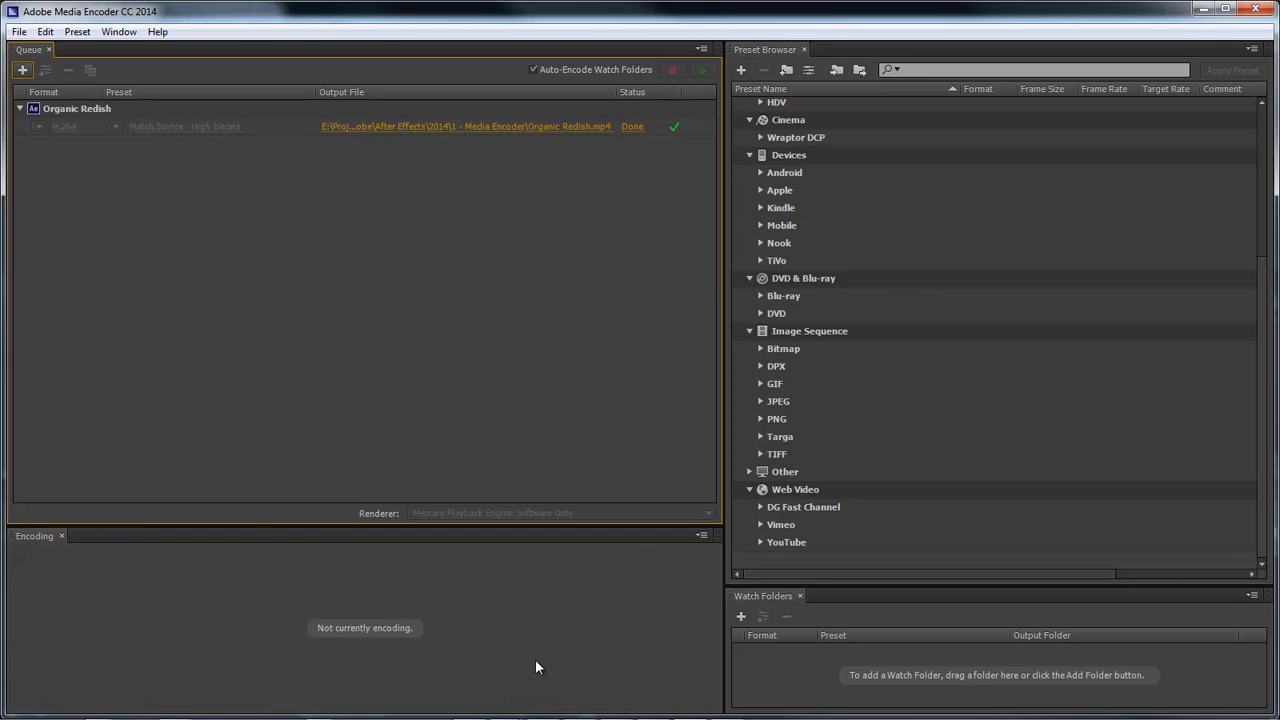
pyautogui.moveTo(556, 570)
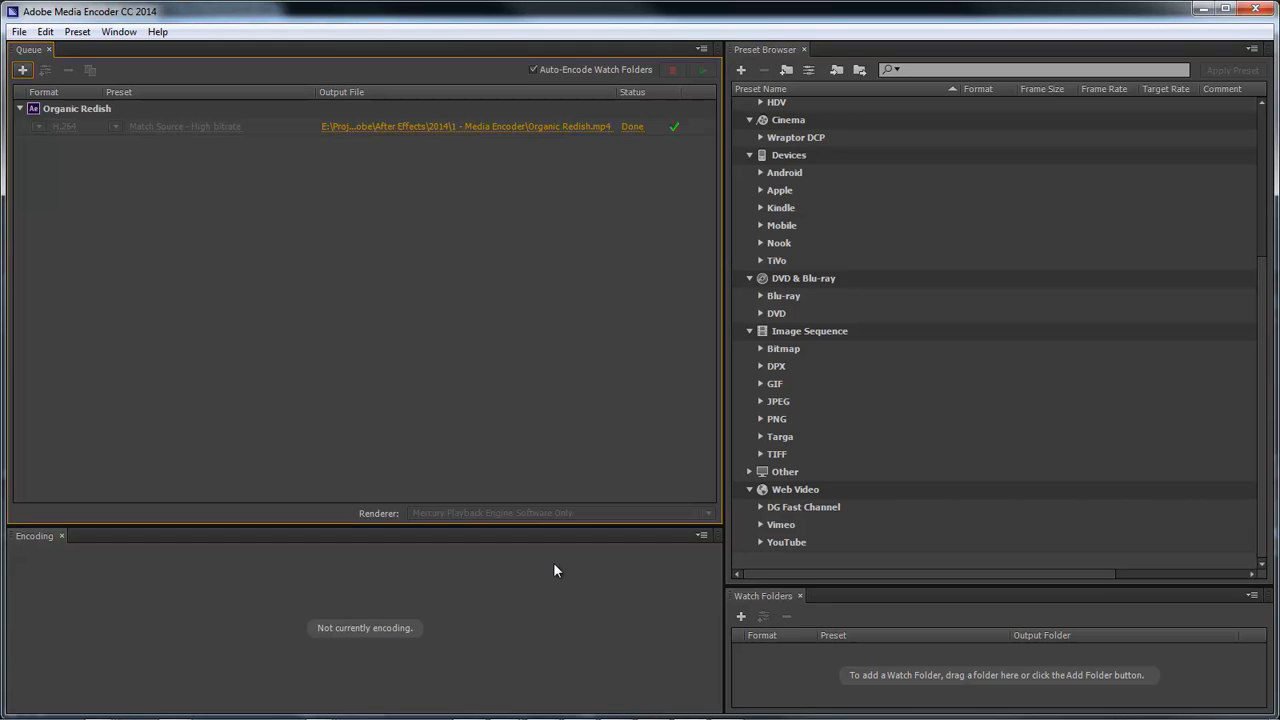
pyautogui.moveTo(576, 386)
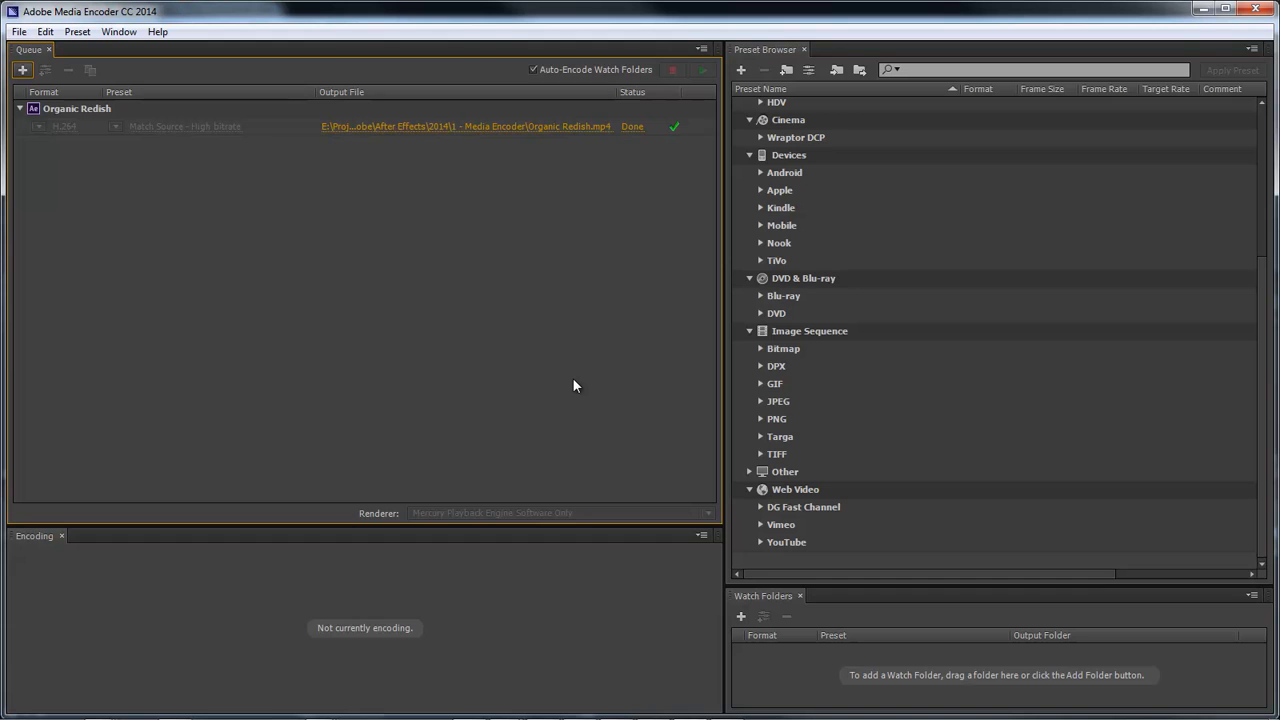
pyautogui.moveTo(464, 312)
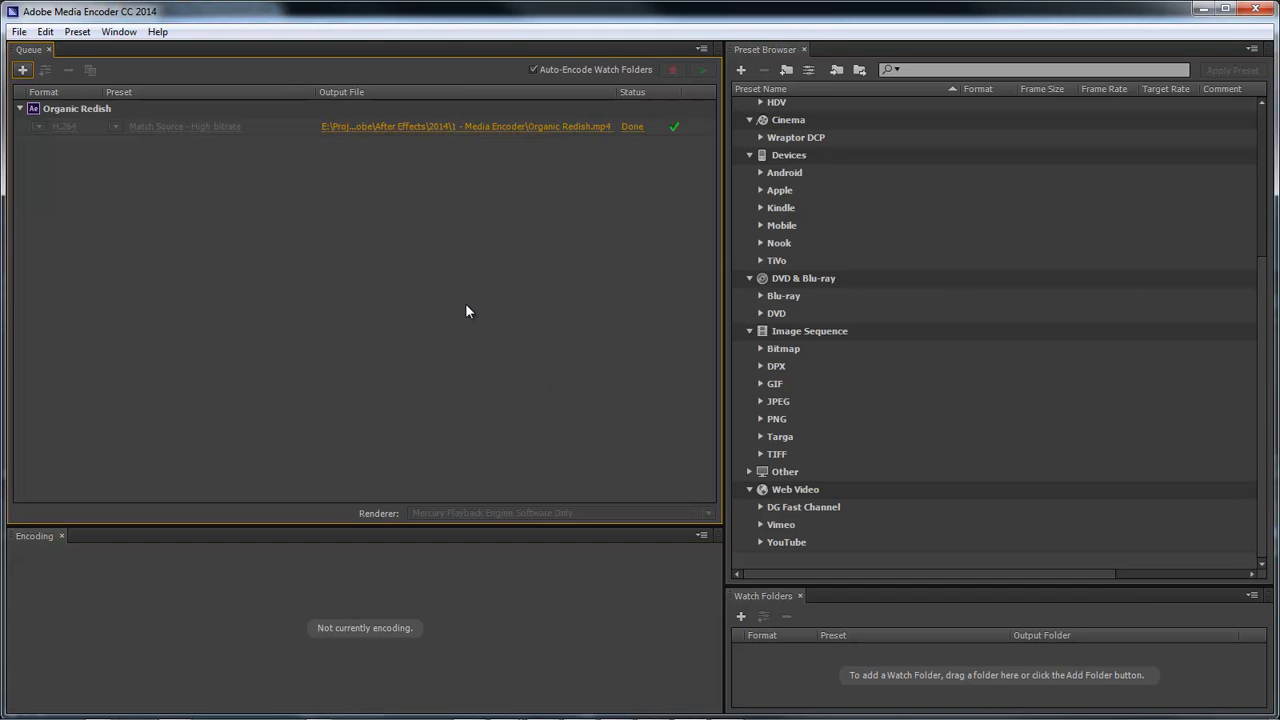
pyautogui.moveTo(476, 296)
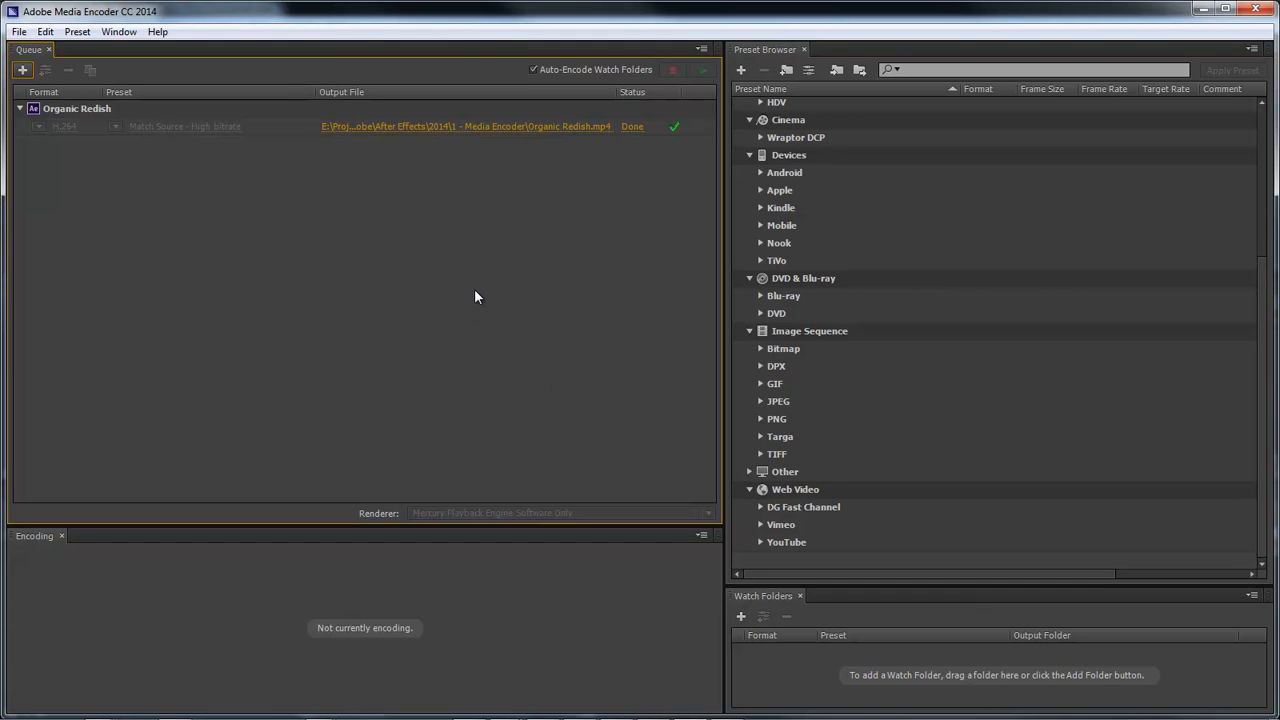
pyautogui.moveTo(476, 262)
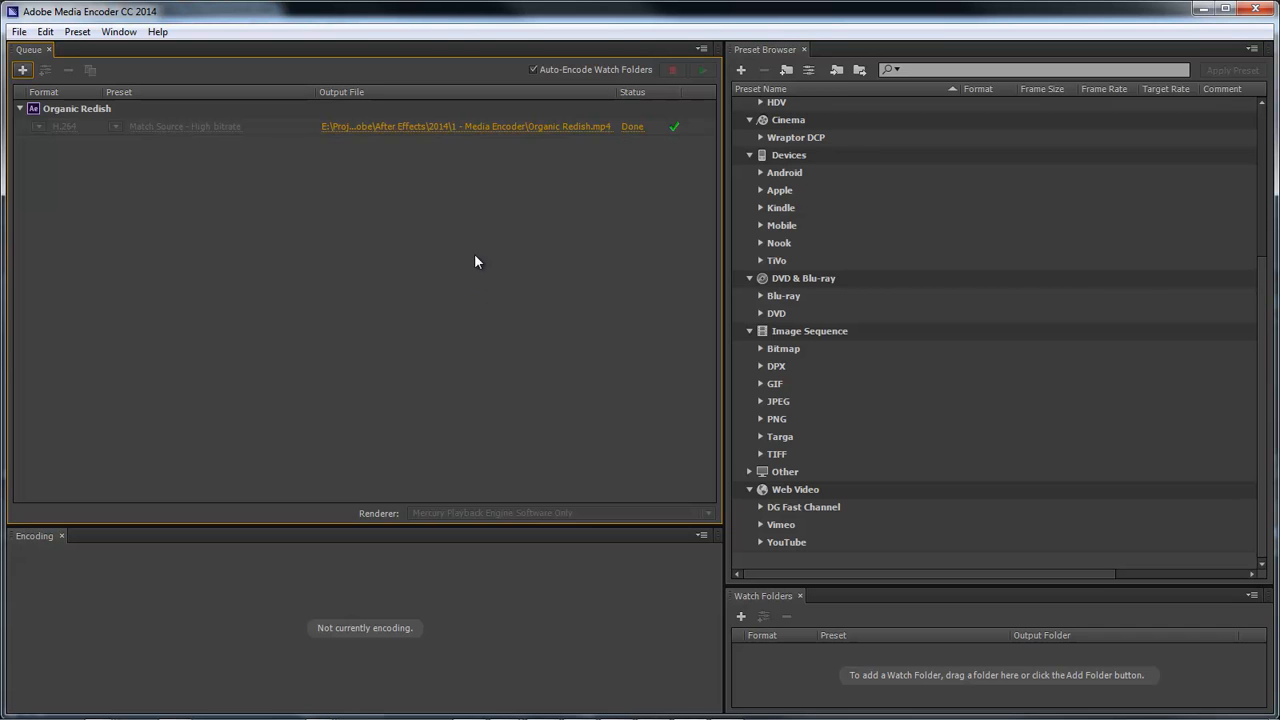
pyautogui.moveTo(436, 132)
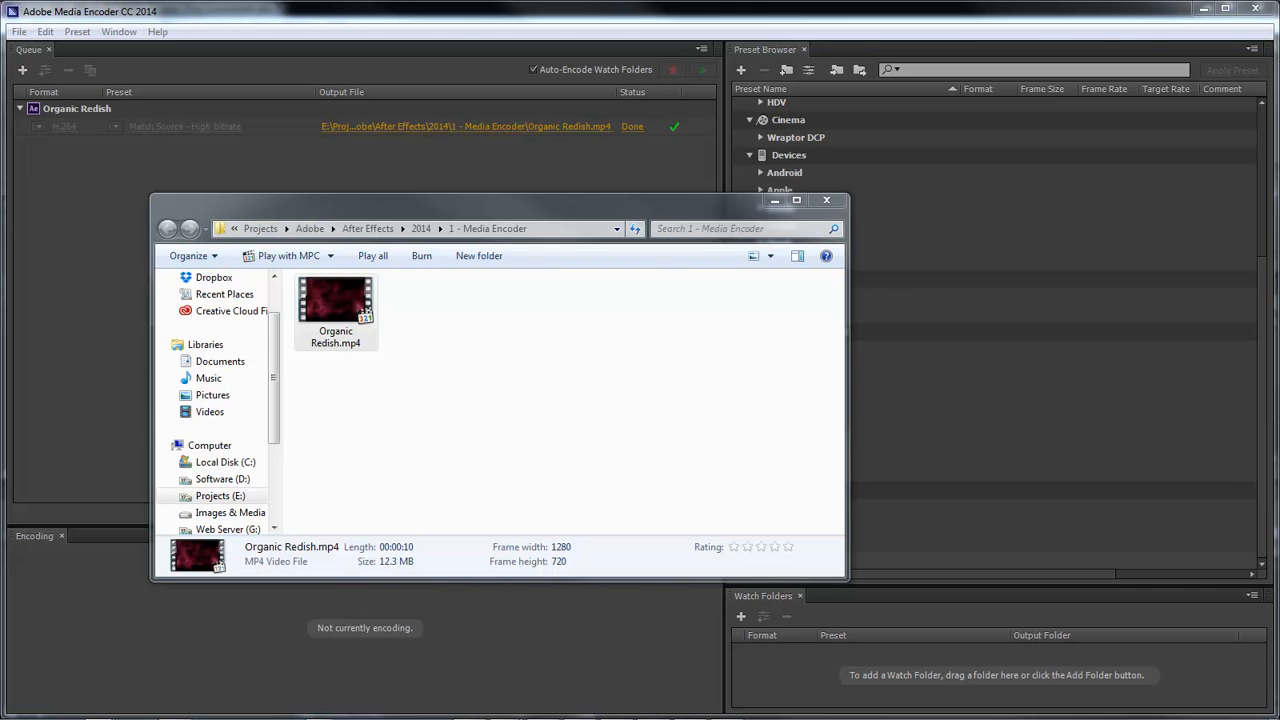
# - Check Organic Redish.mp4 is 12.3 MB and play it in MPC-HC
pyautogui.click(336, 304)
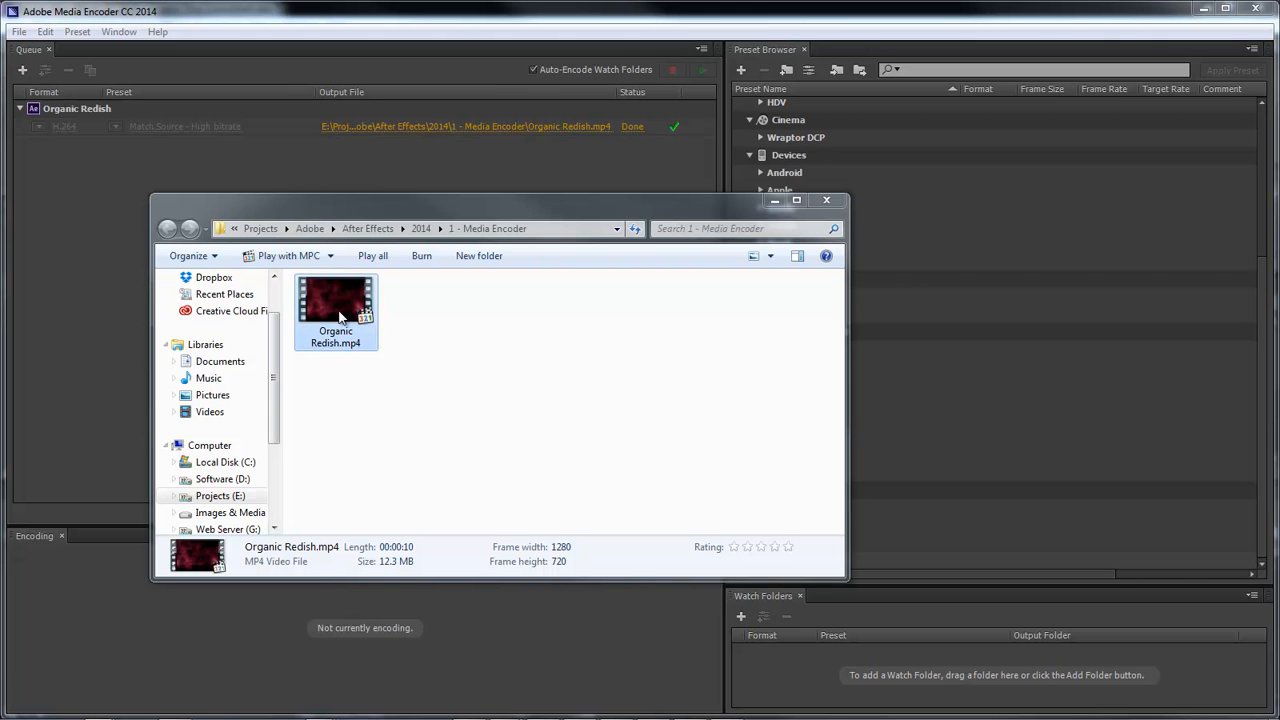
pyautogui.doubleClick(336, 304)
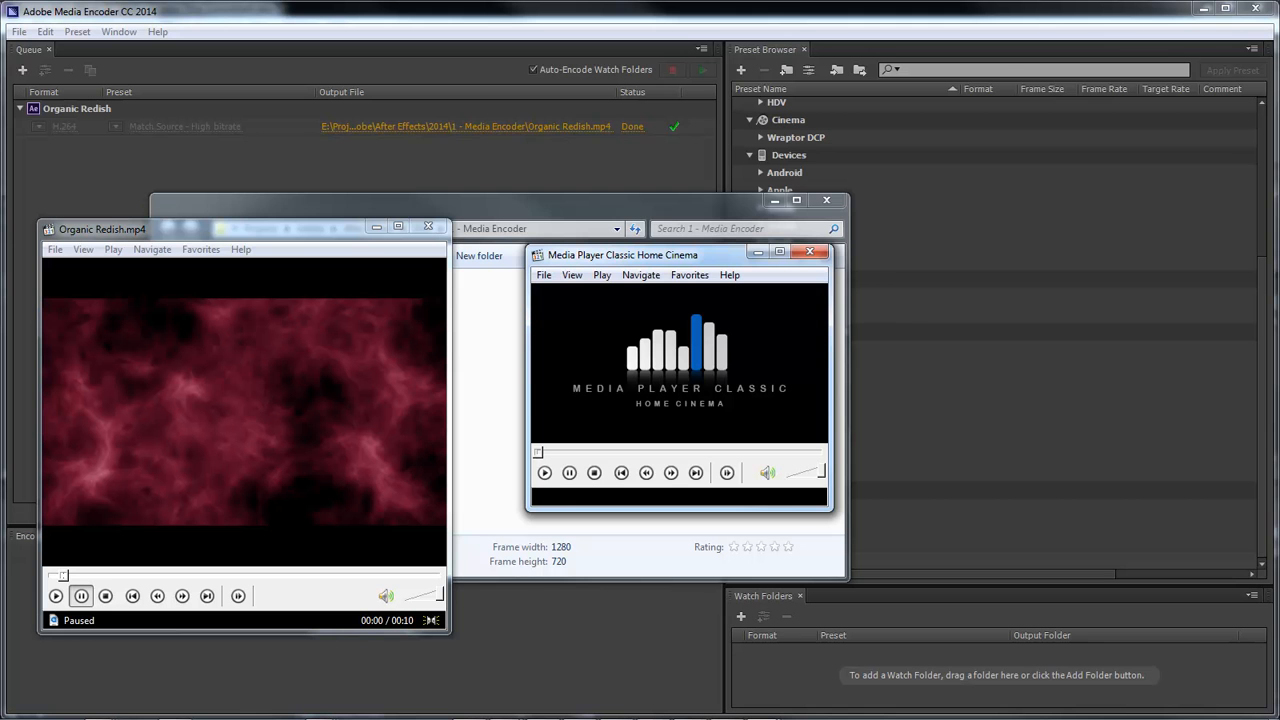
pyautogui.moveTo(660, 376)
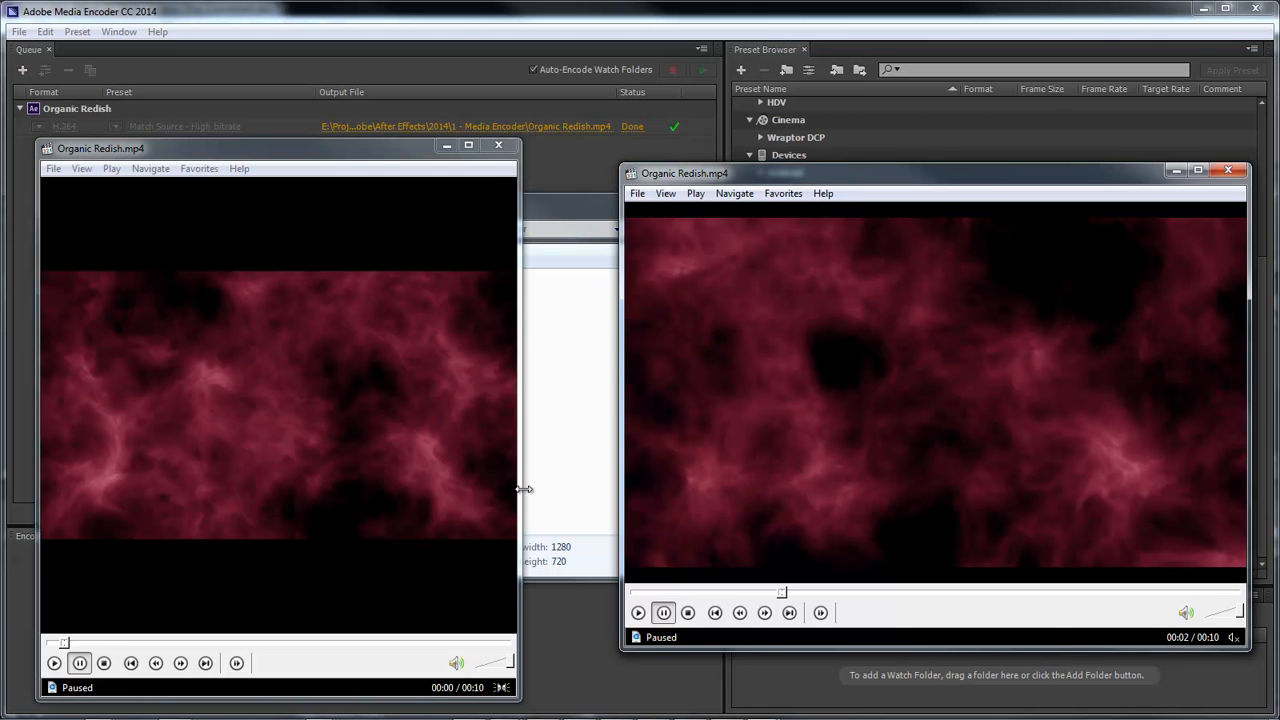
# - Resize the left MPC-HC player to match the other for a side-by-side view
pyautogui.moveTo(520, 488); pyautogui.dragTo(640, 488)
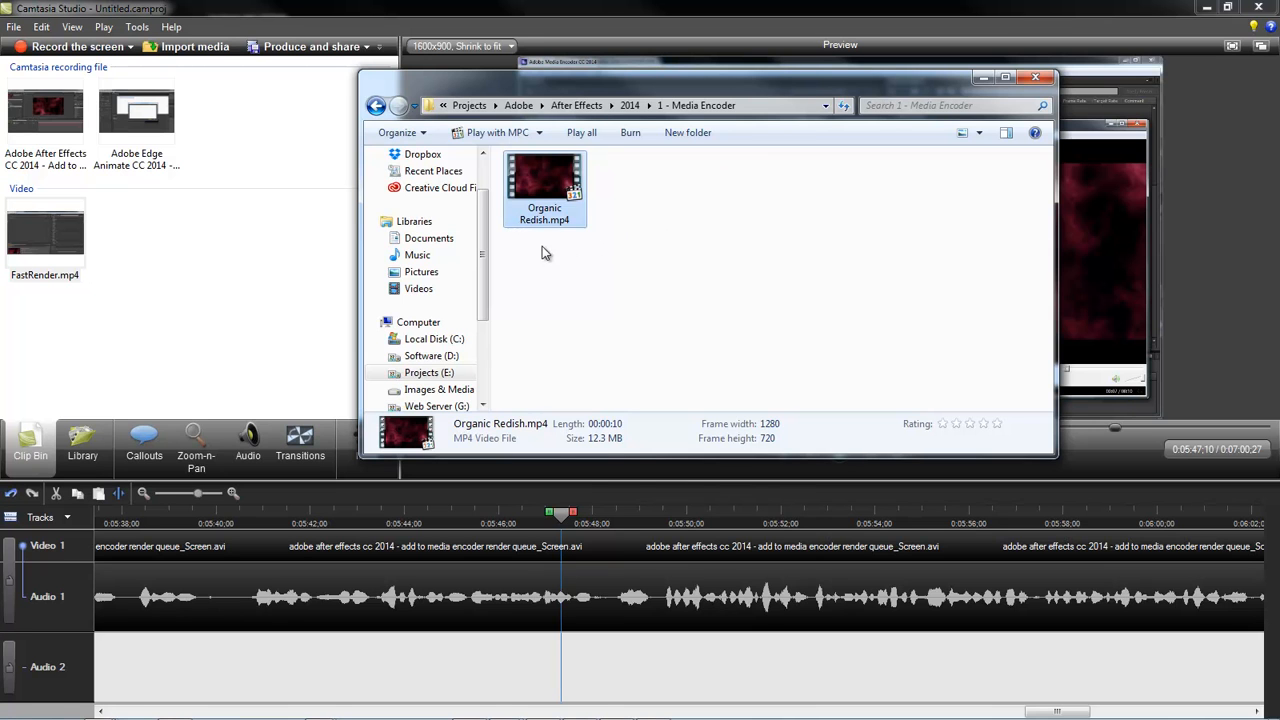
pyautogui.moveTo(632, 450)
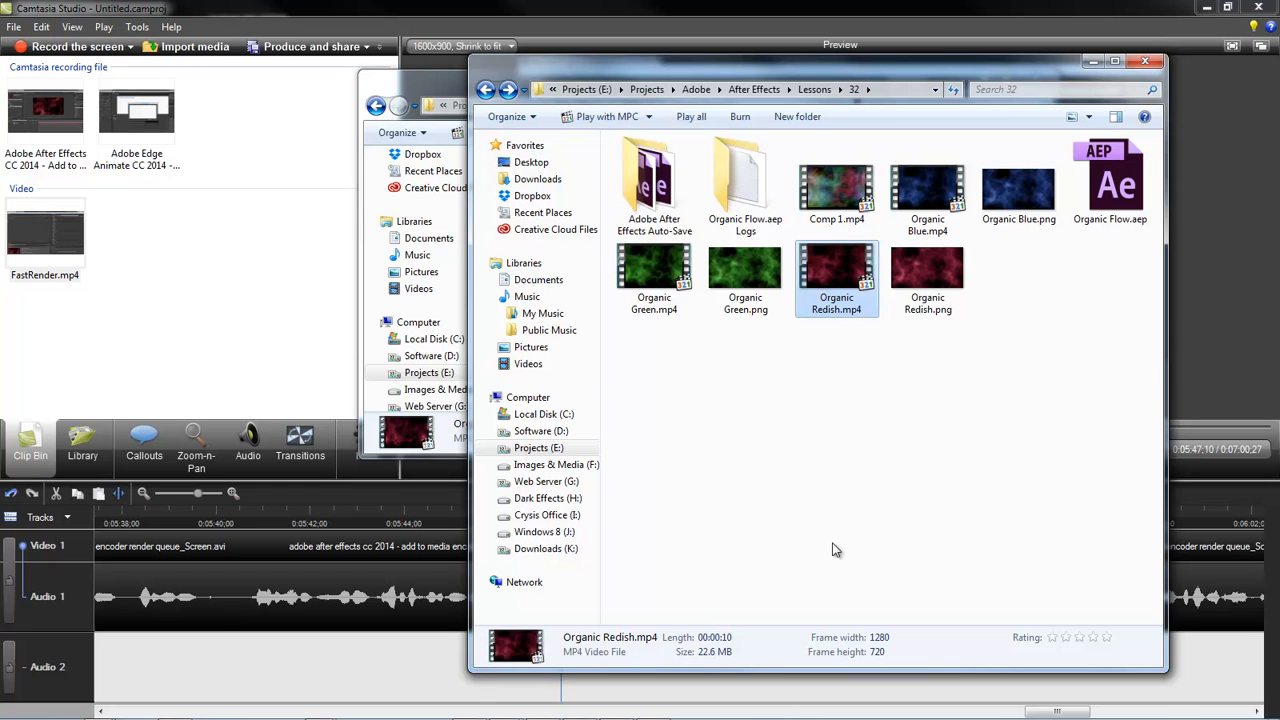
pyautogui.moveTo(440, 90)
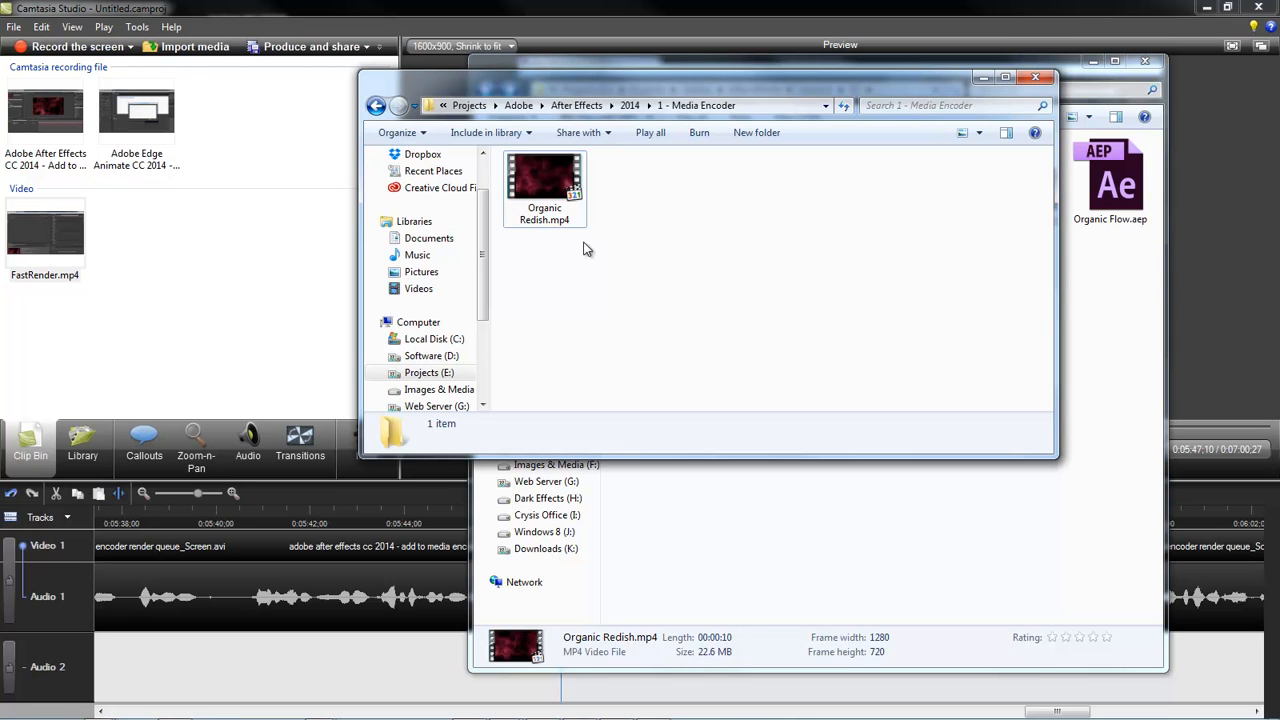
pyautogui.moveTo(618, 340)
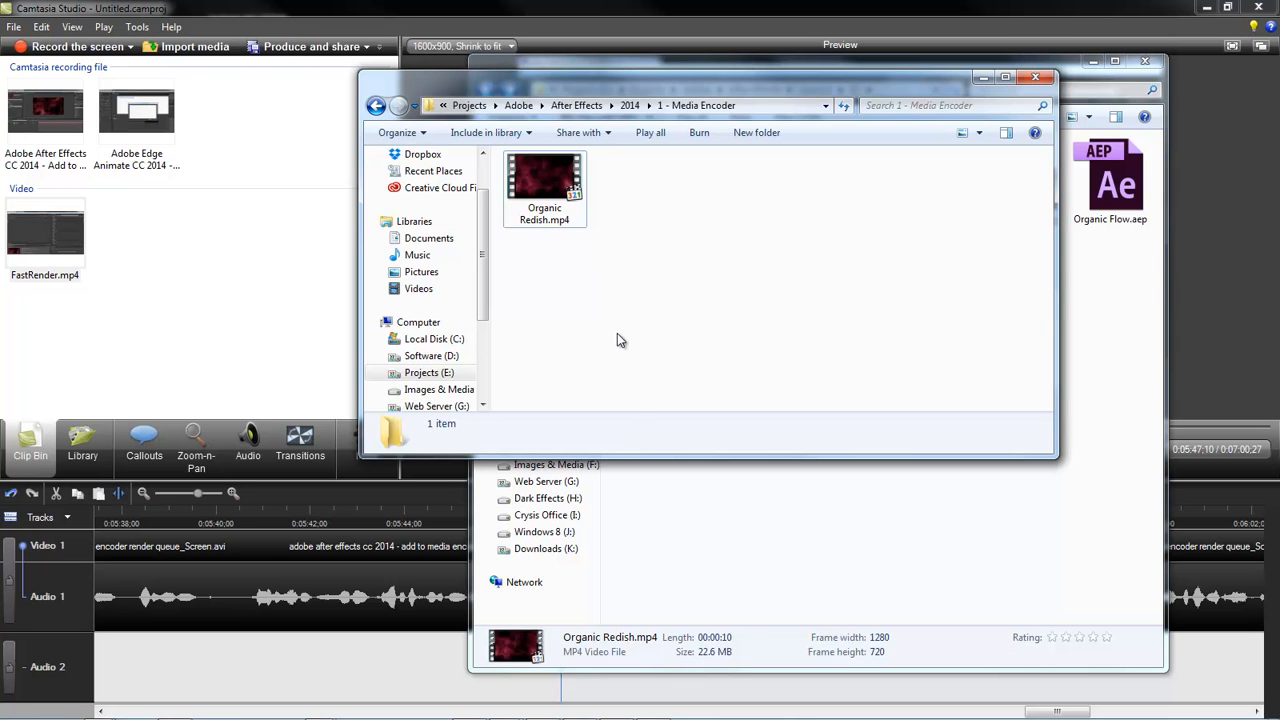
pyautogui.moveTo(612, 288)
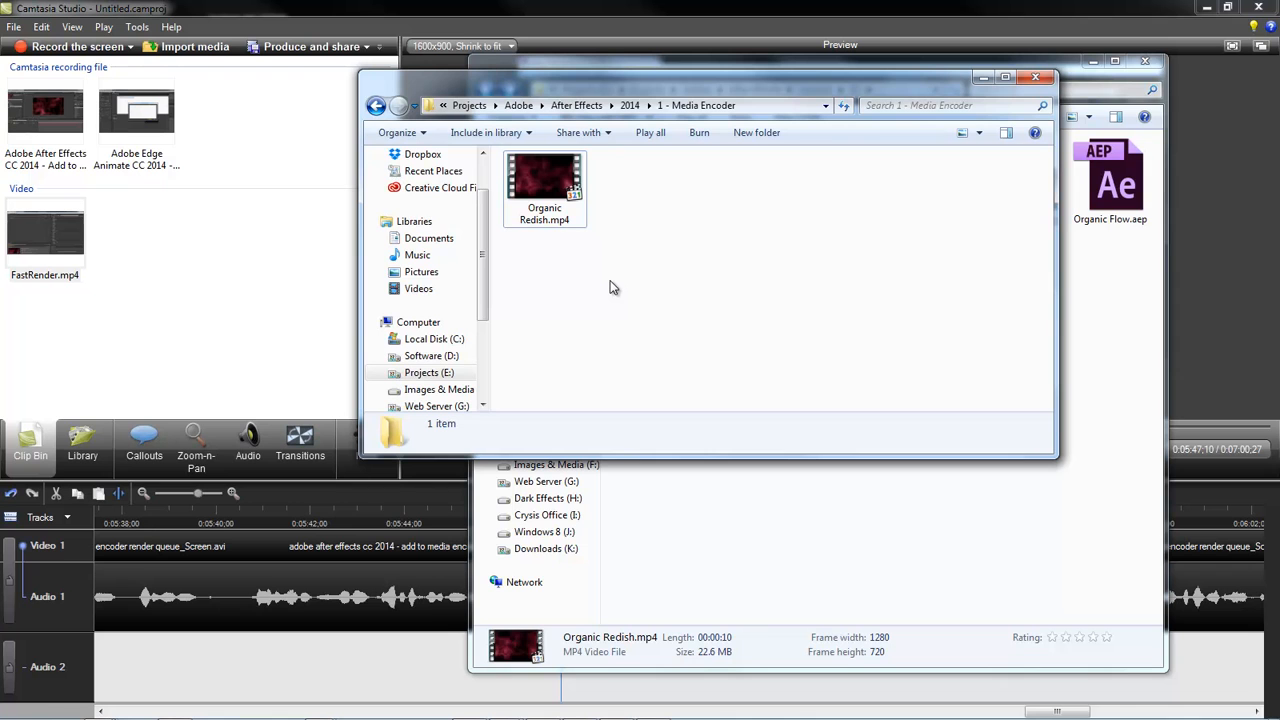
pyautogui.moveTo(694, 484)
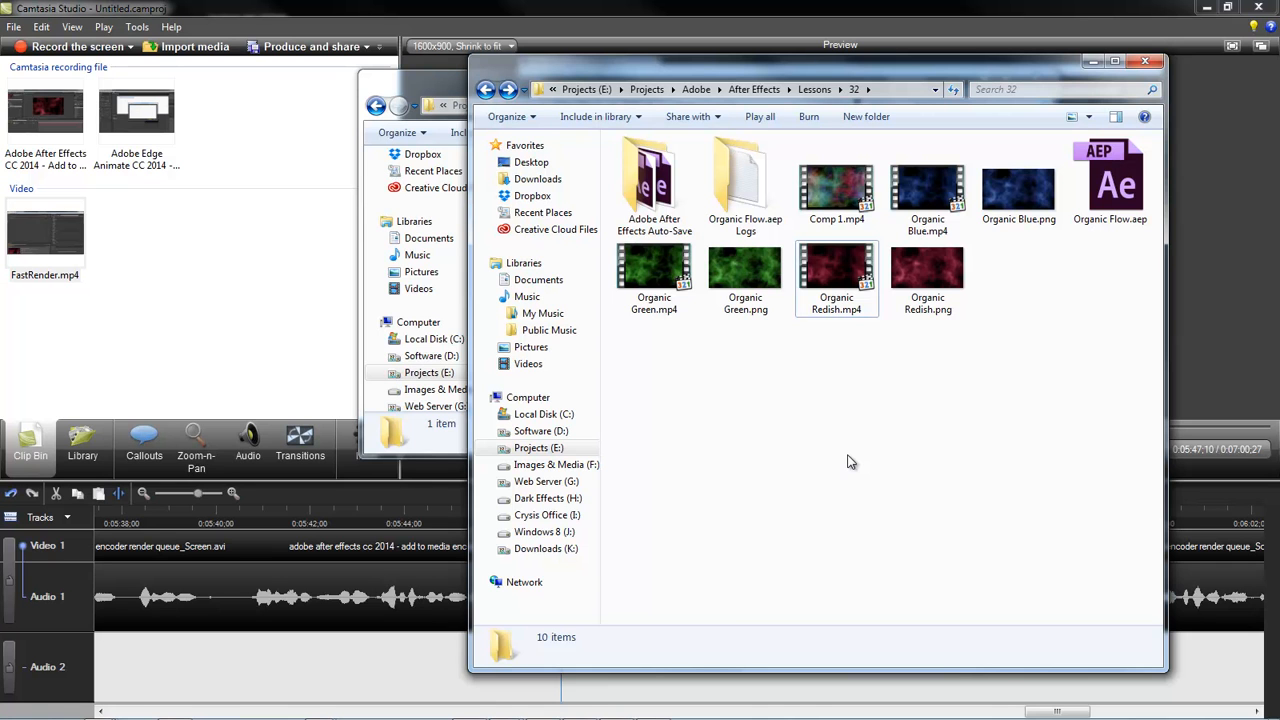
# - Play the 22.6 MB After Effects render of Organic Redish.mp4 from Lessons > 32
pyautogui.doubleClick(836, 270)
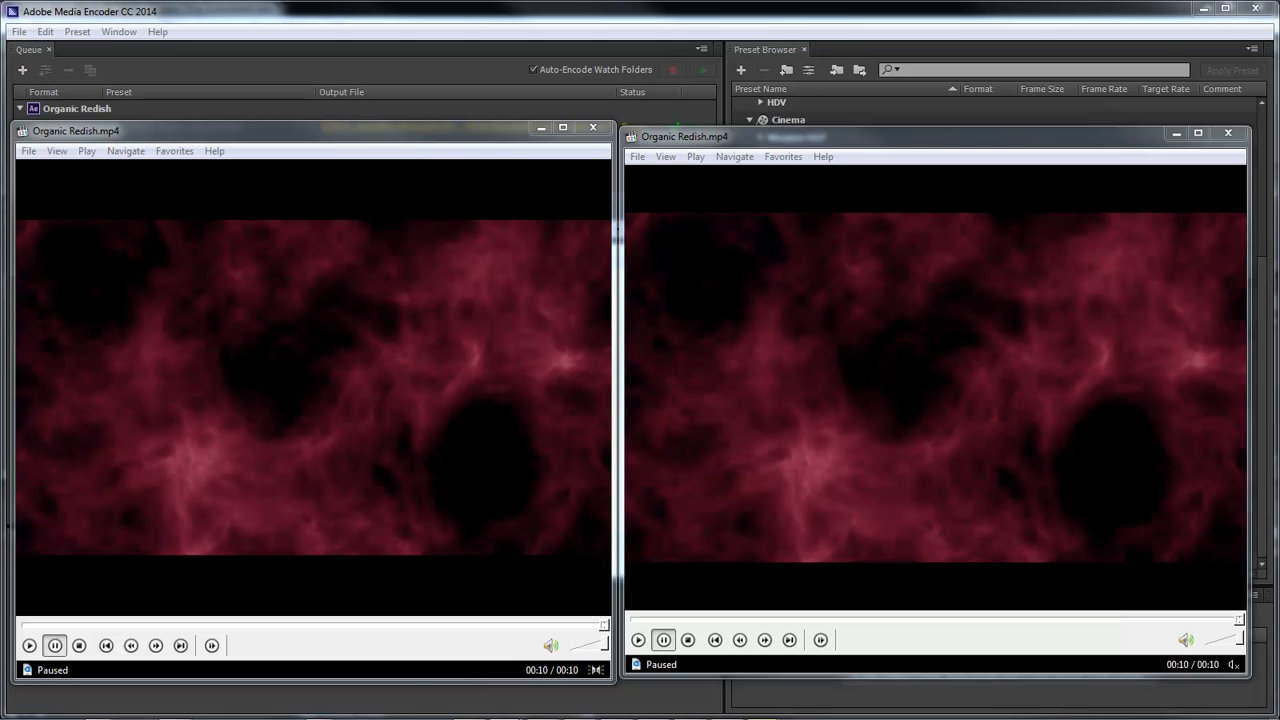